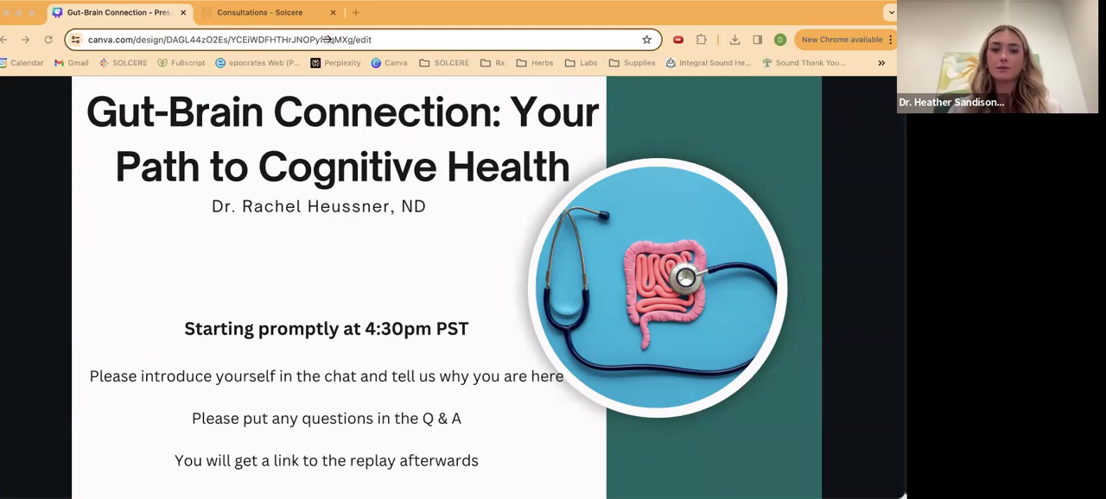
mouse_move(529, 459)
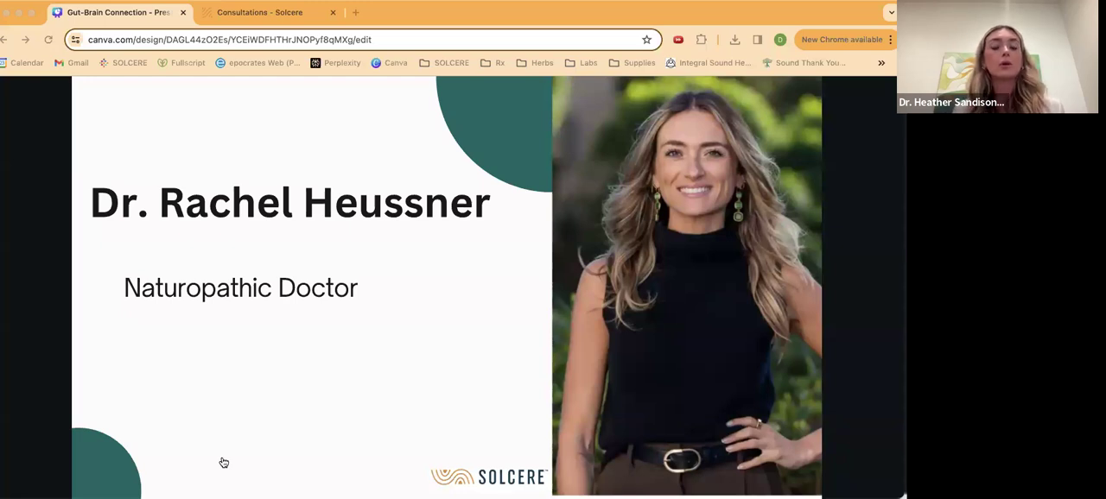
mouse_move(627, 380)
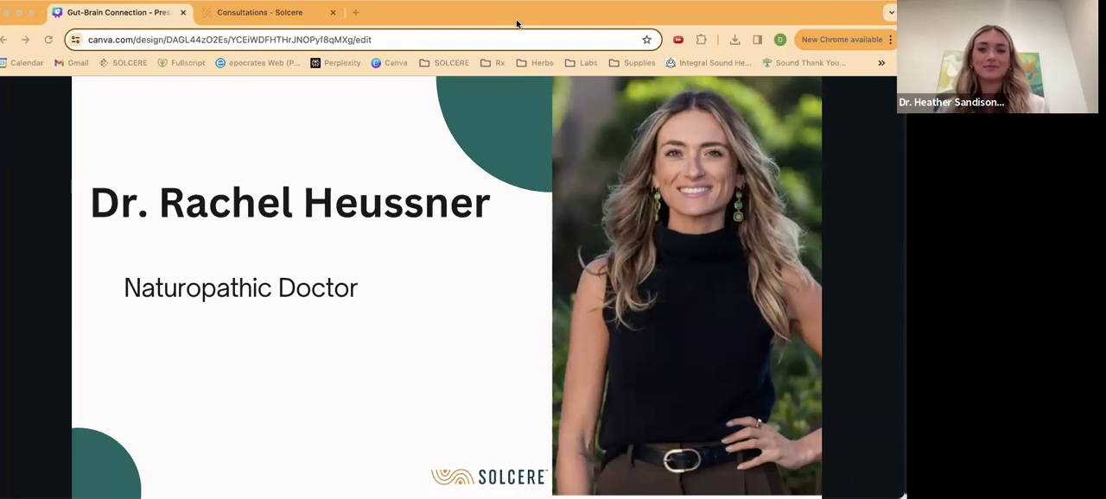
mouse_move(498, 176)
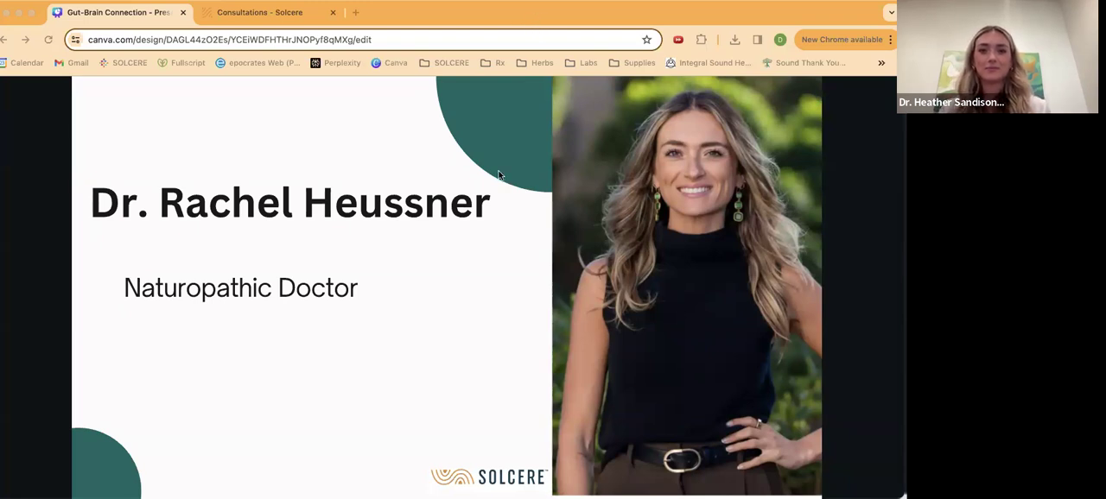
mouse_move(492, 242)
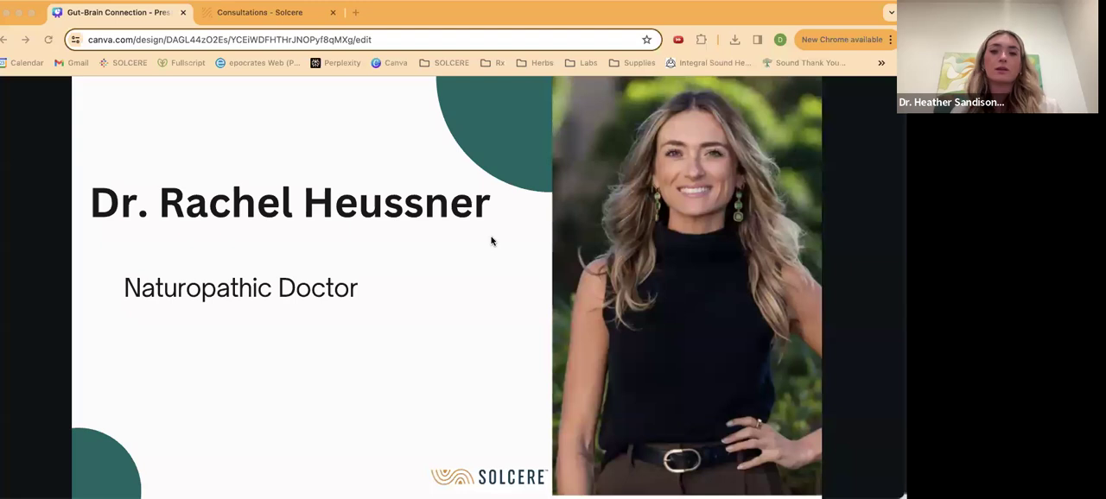
mouse_move(468, 150)
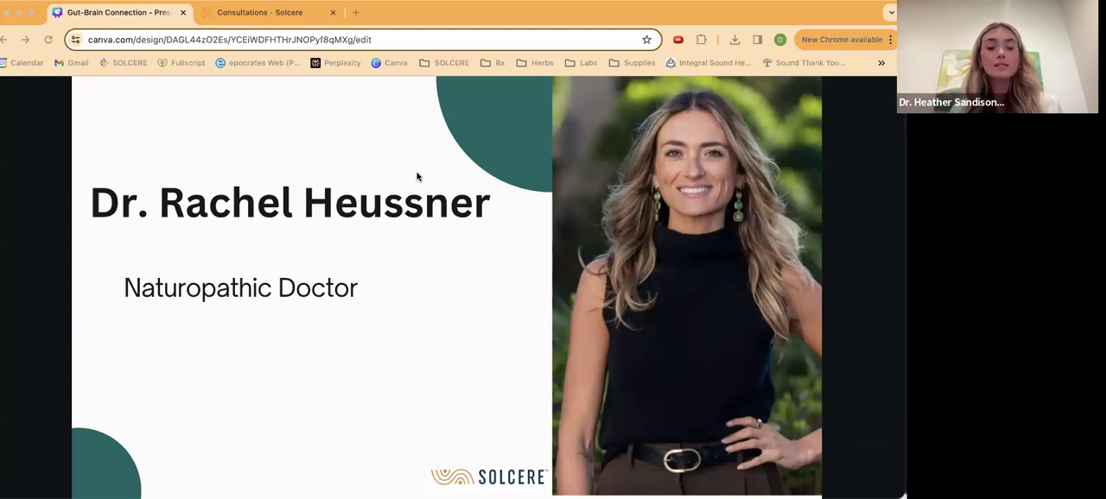
mouse_move(413, 242)
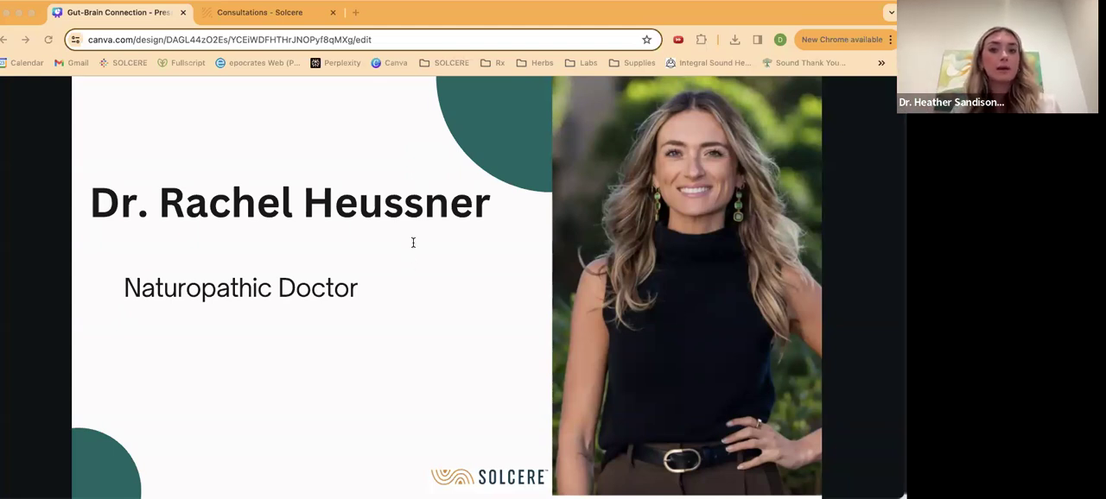
mouse_move(487, 252)
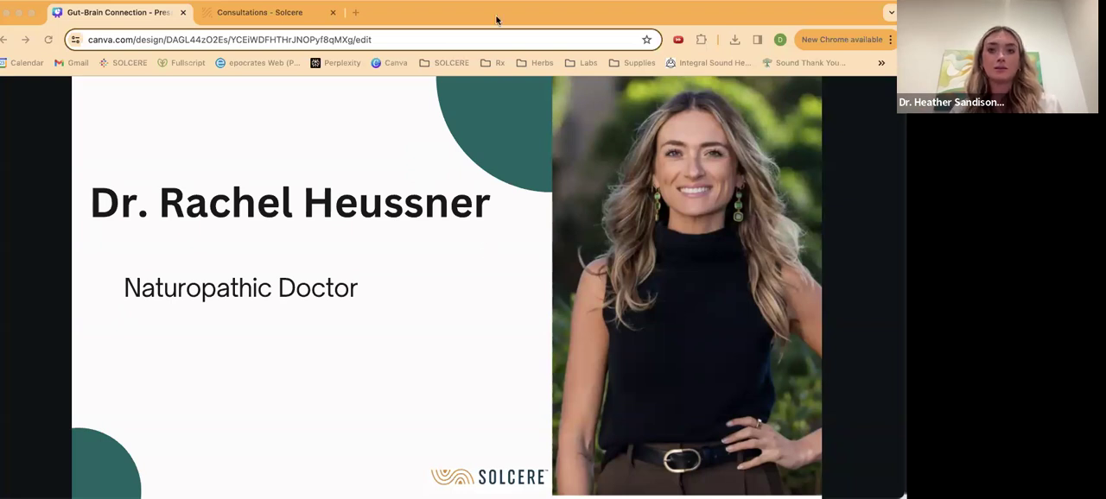
mouse_move(349, 73)
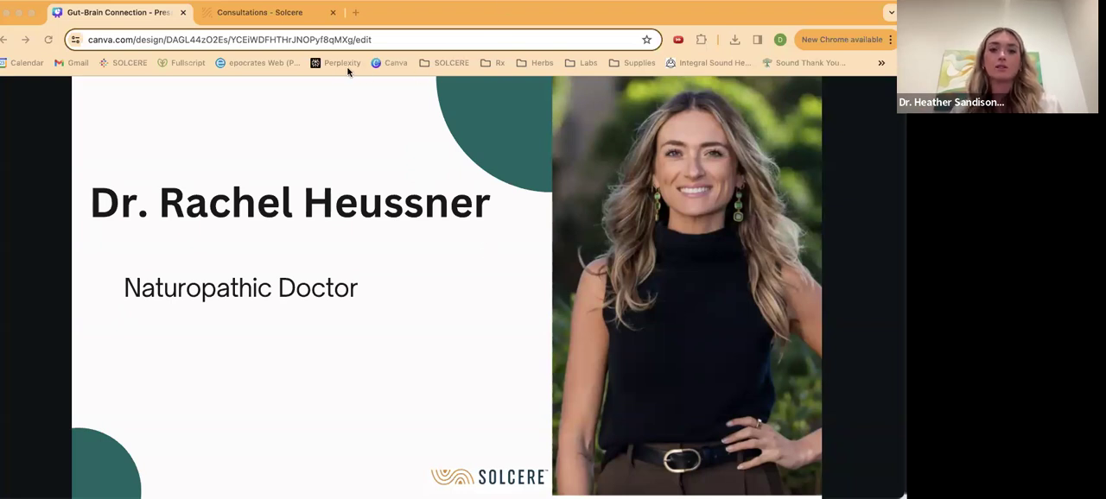
mouse_move(335, 254)
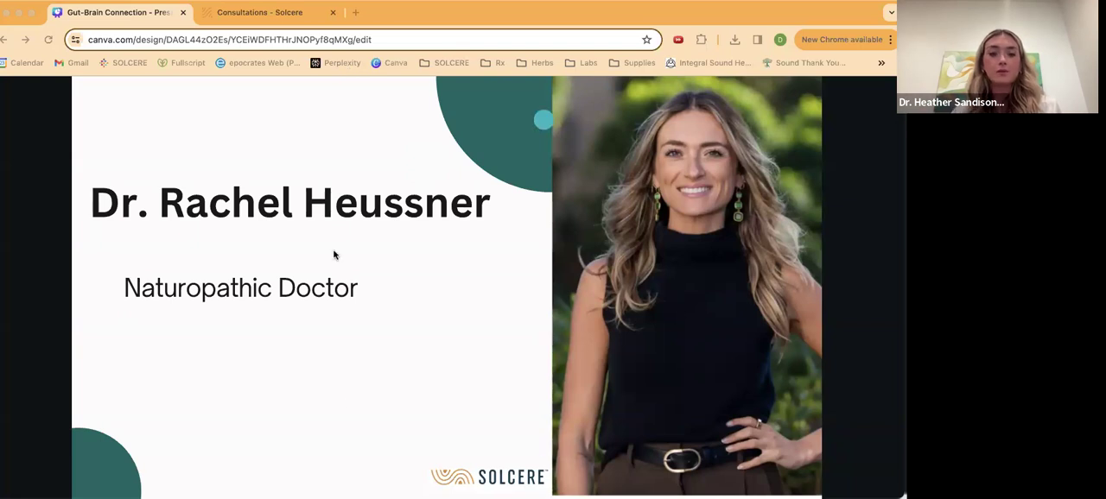
mouse_move(419, 449)
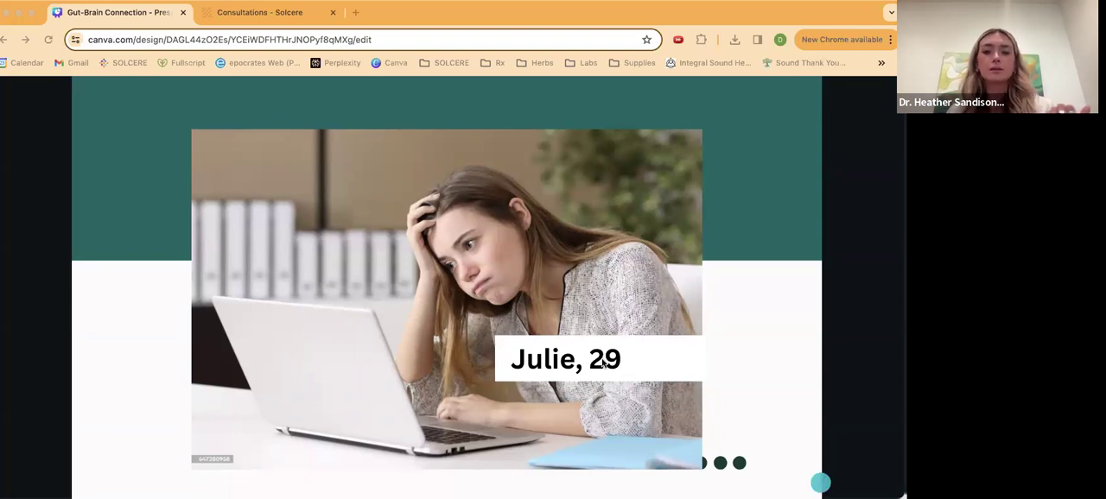
mouse_move(700, 313)
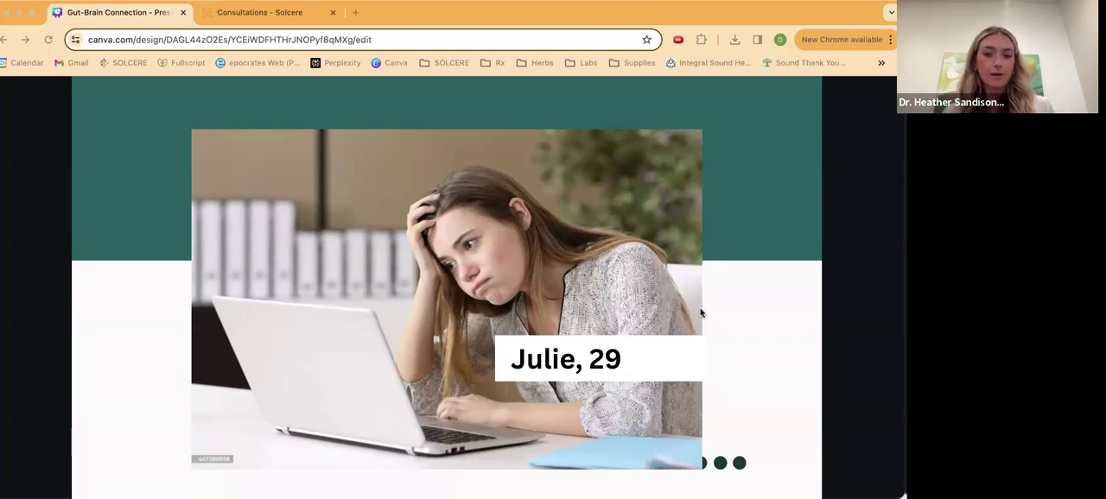
mouse_move(528, 452)
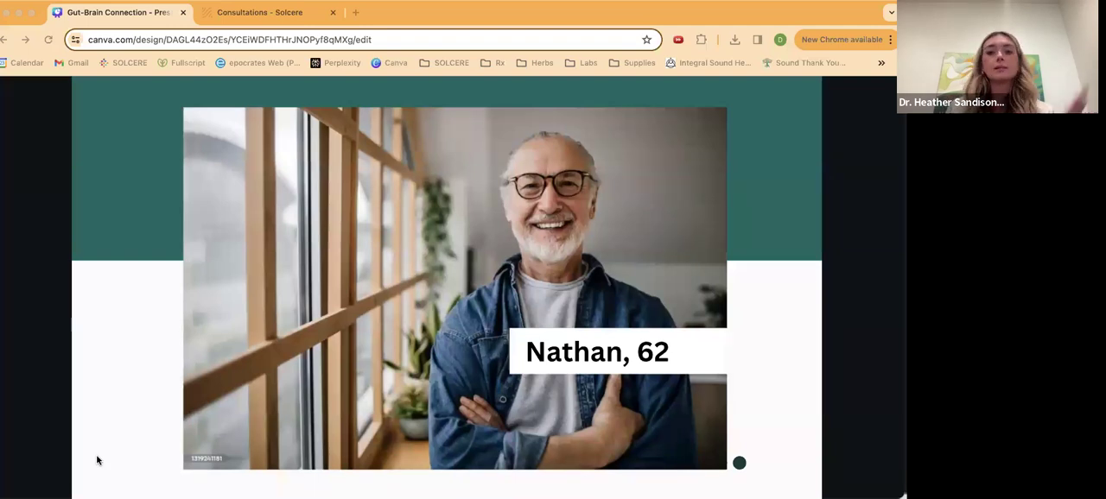
mouse_move(672, 325)
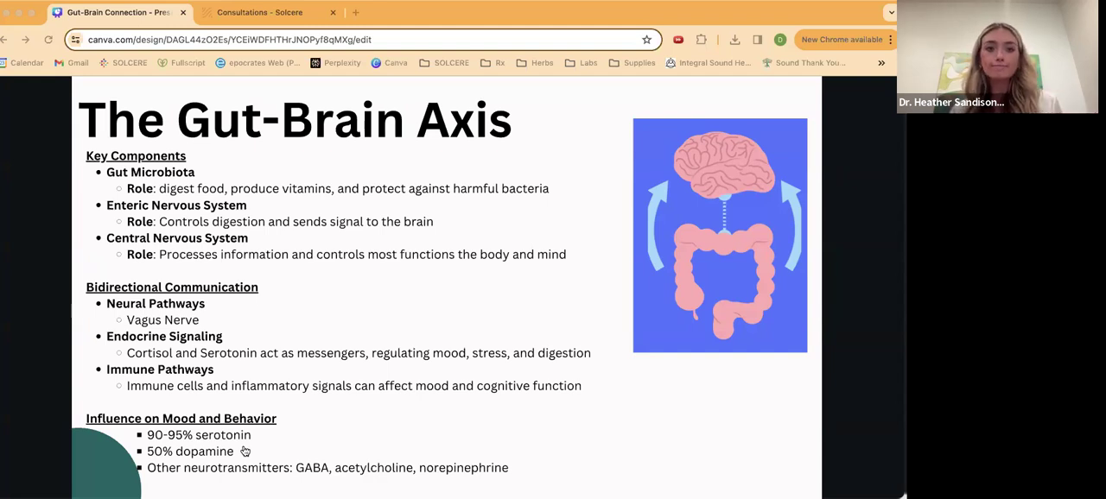
mouse_move(702, 334)
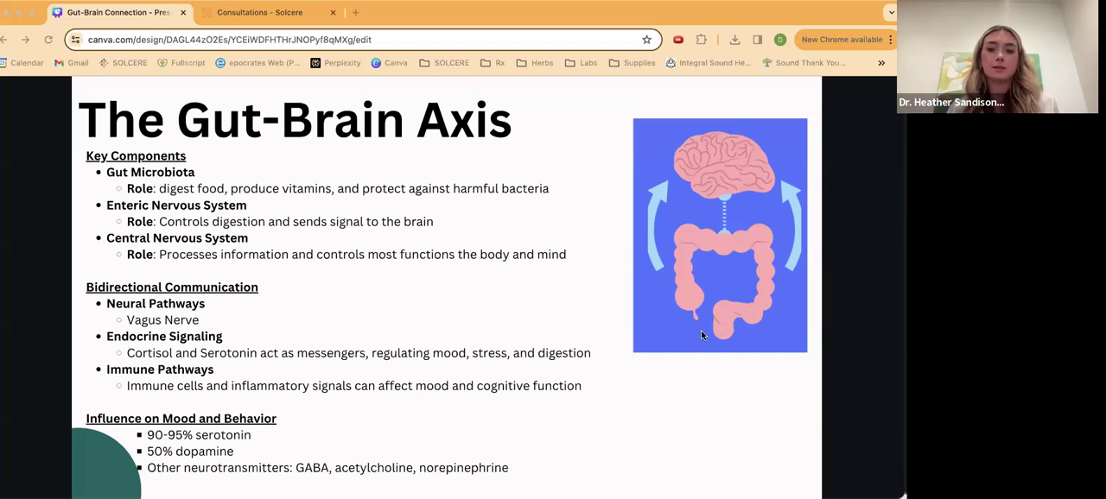
mouse_move(703, 339)
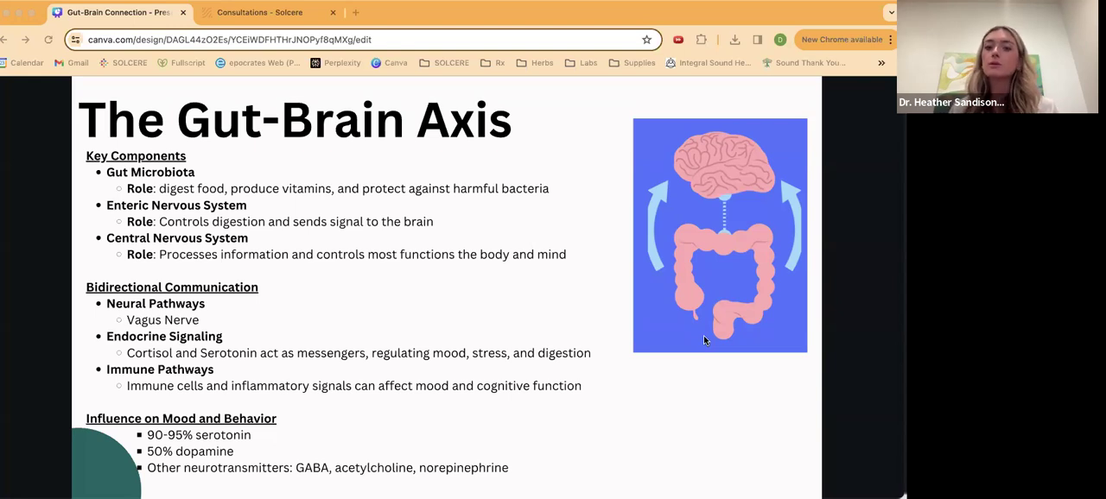
mouse_move(404, 460)
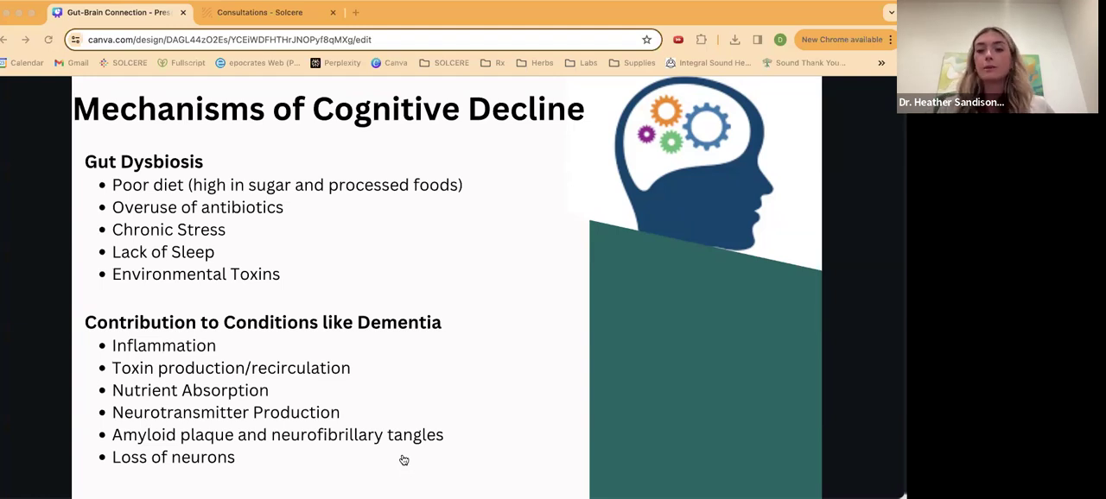
mouse_move(655, 333)
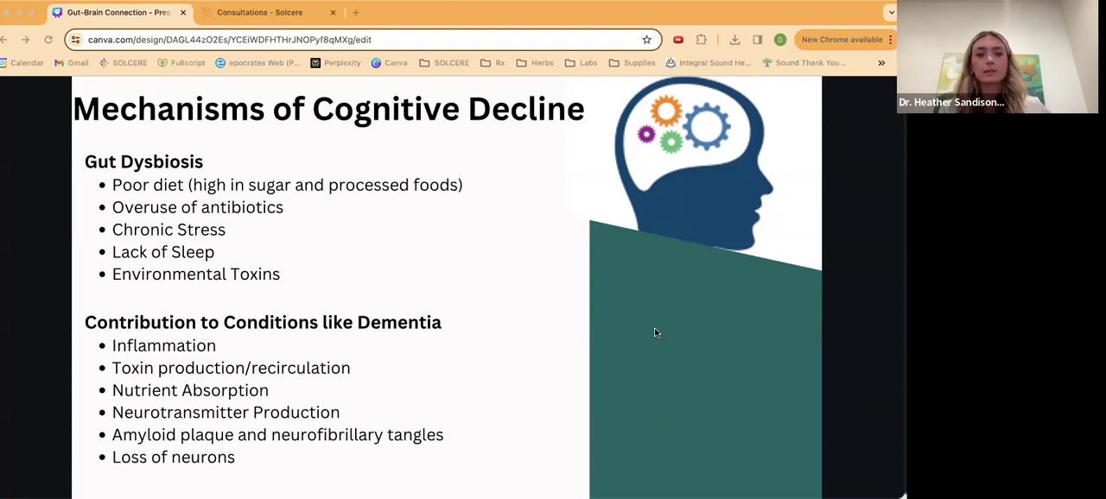
mouse_move(674, 383)
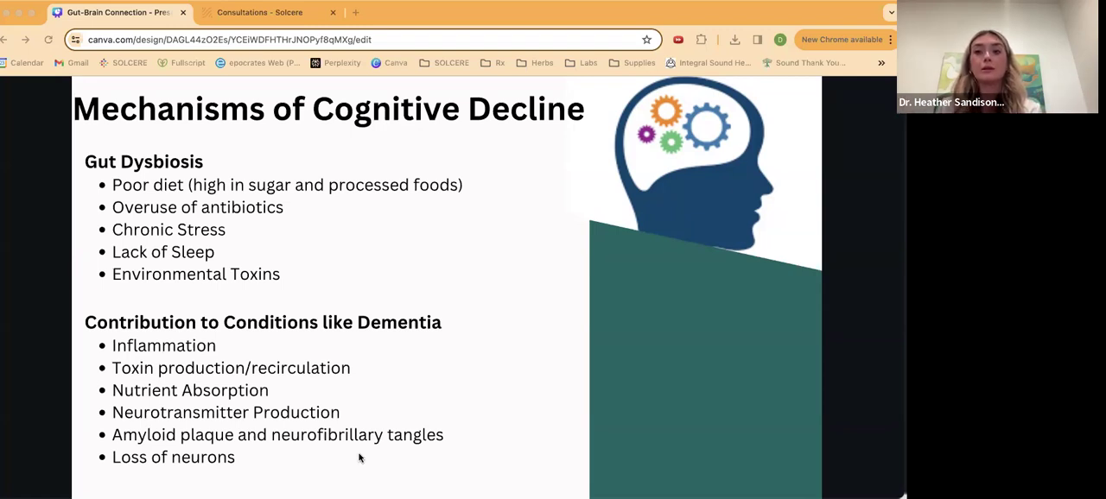
mouse_move(425, 446)
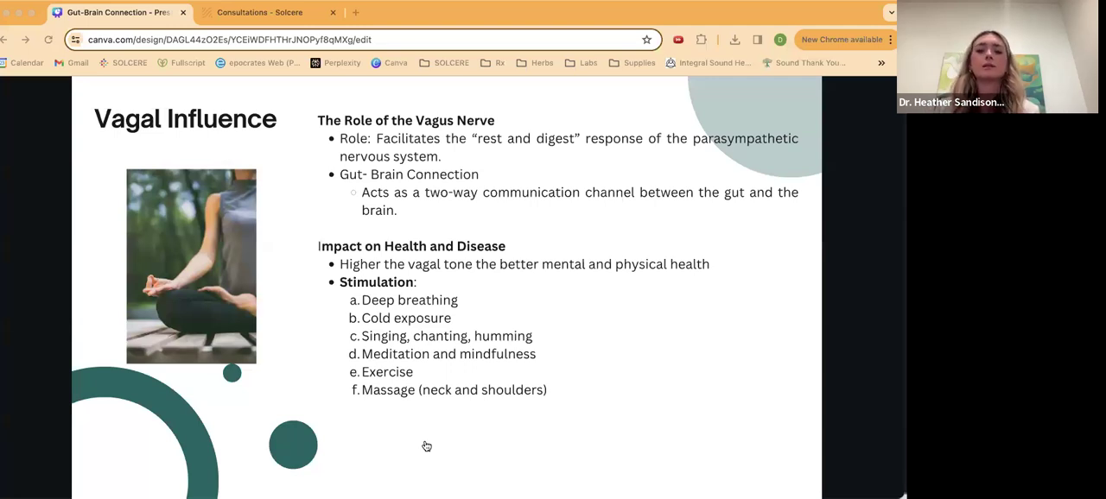
mouse_move(636, 339)
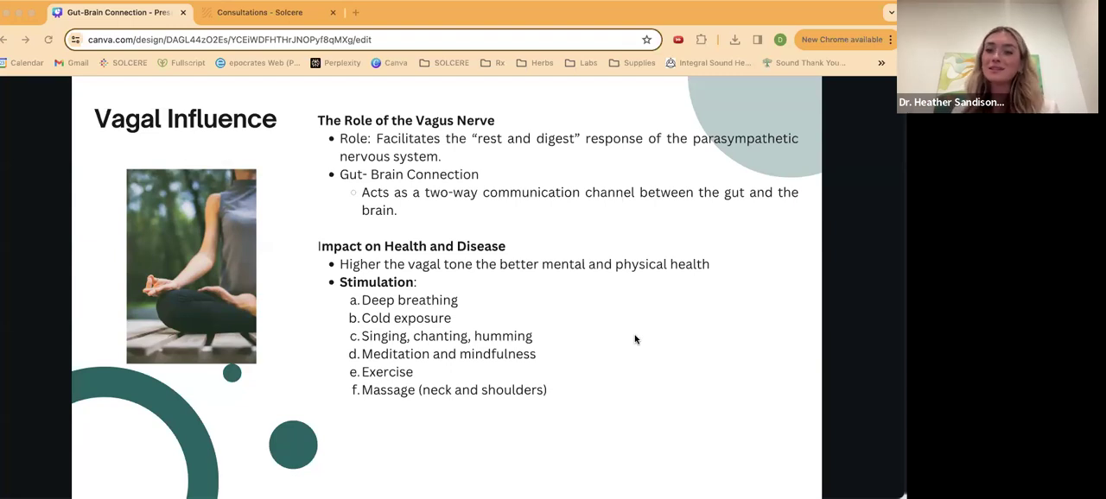
mouse_move(442, 449)
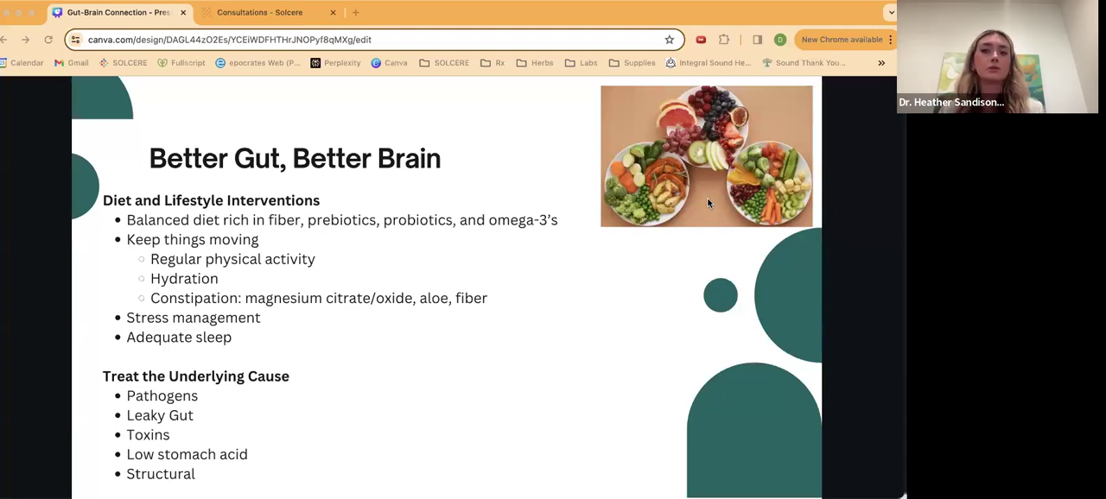
mouse_move(545, 432)
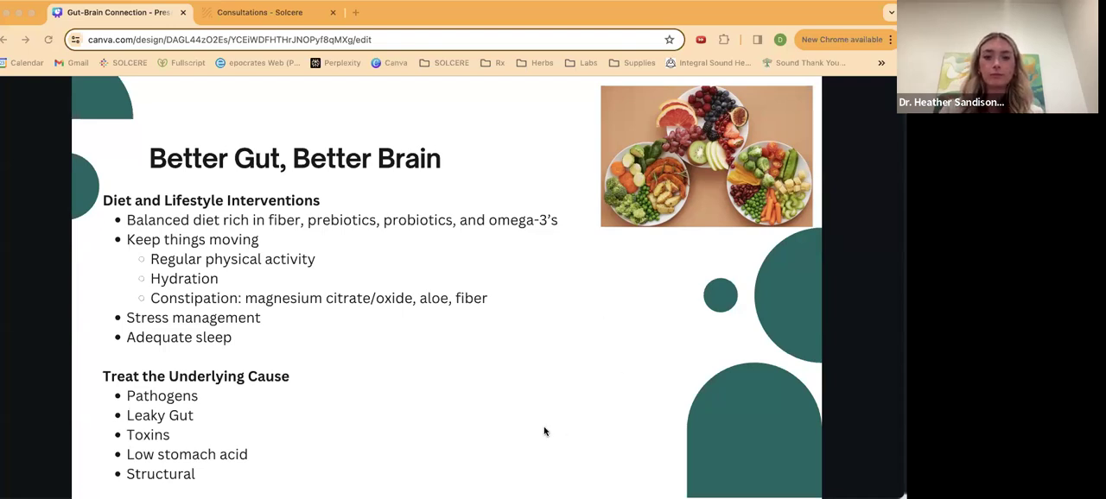
mouse_move(534, 424)
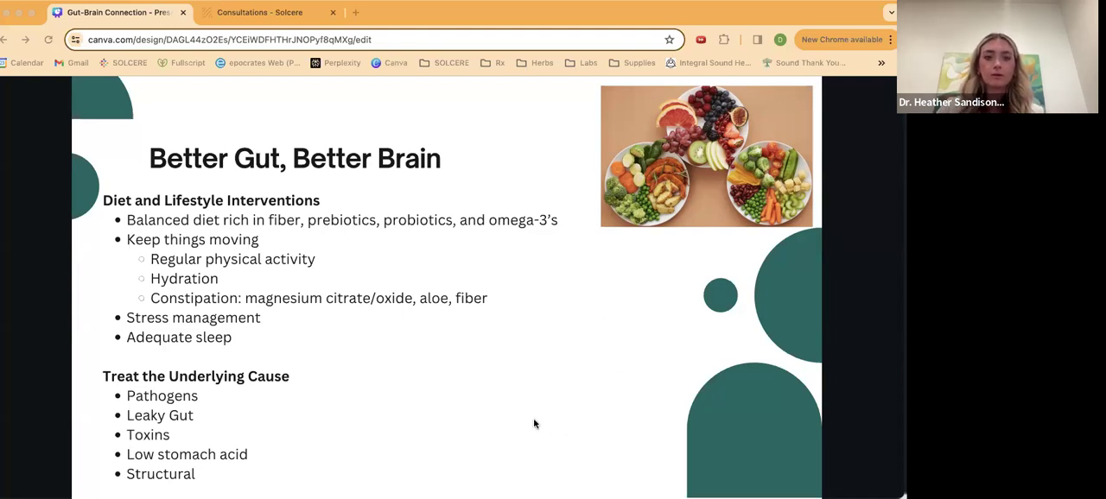
mouse_move(528, 456)
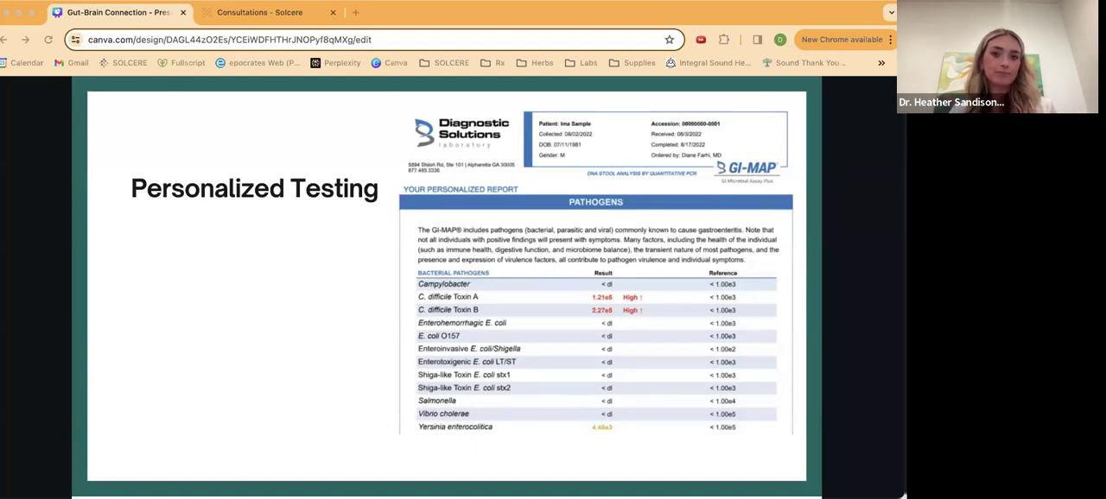
mouse_move(319, 456)
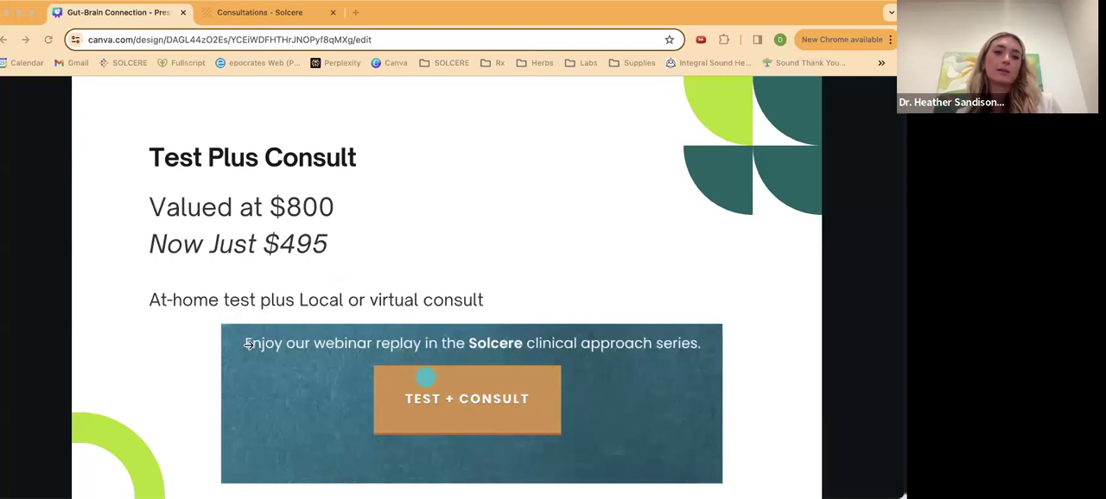
mouse_move(302, 349)
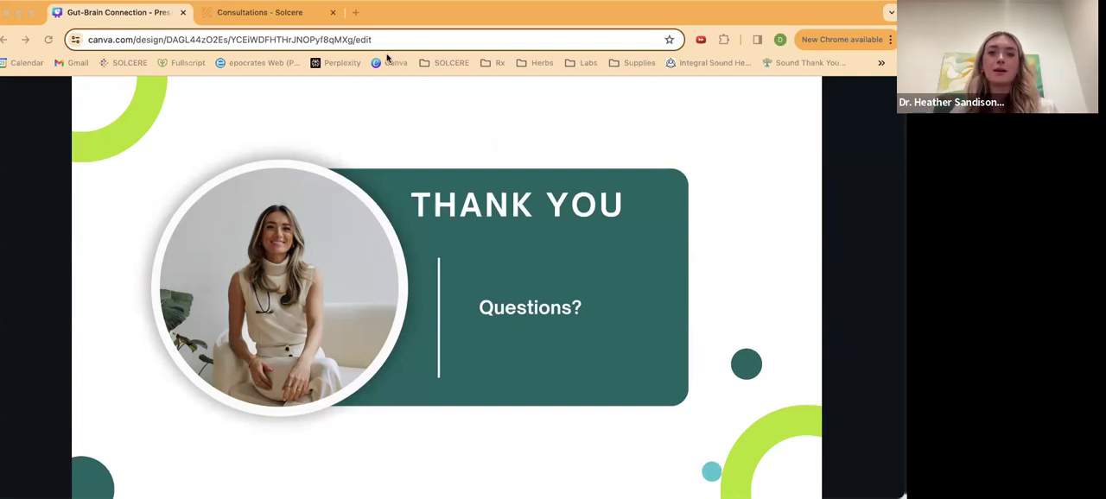
mouse_move(570, 22)
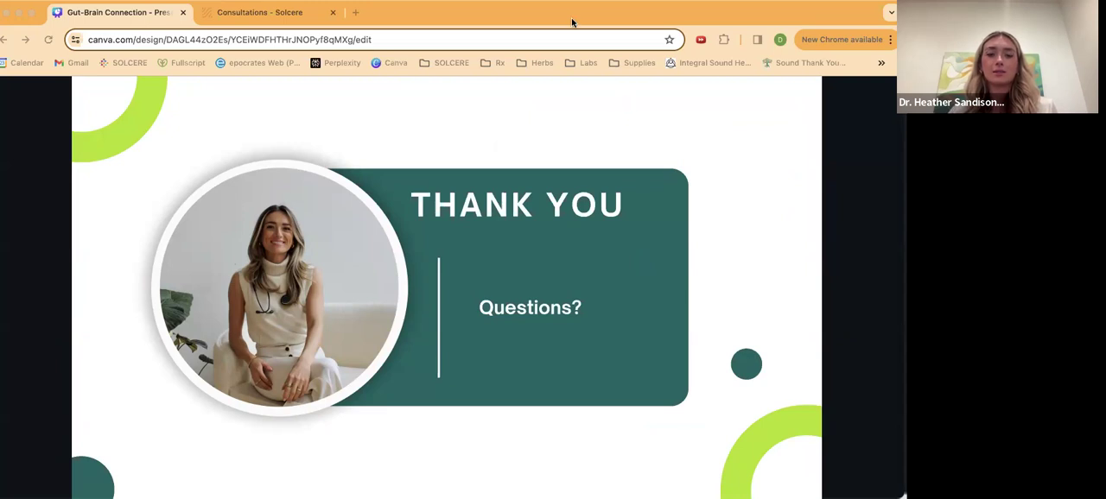
mouse_move(546, 59)
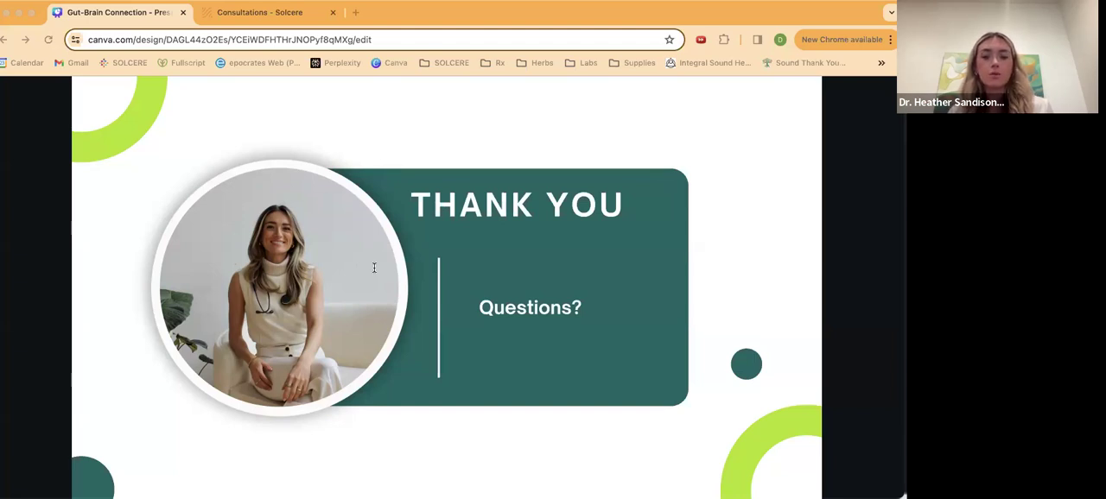
mouse_move(373, 270)
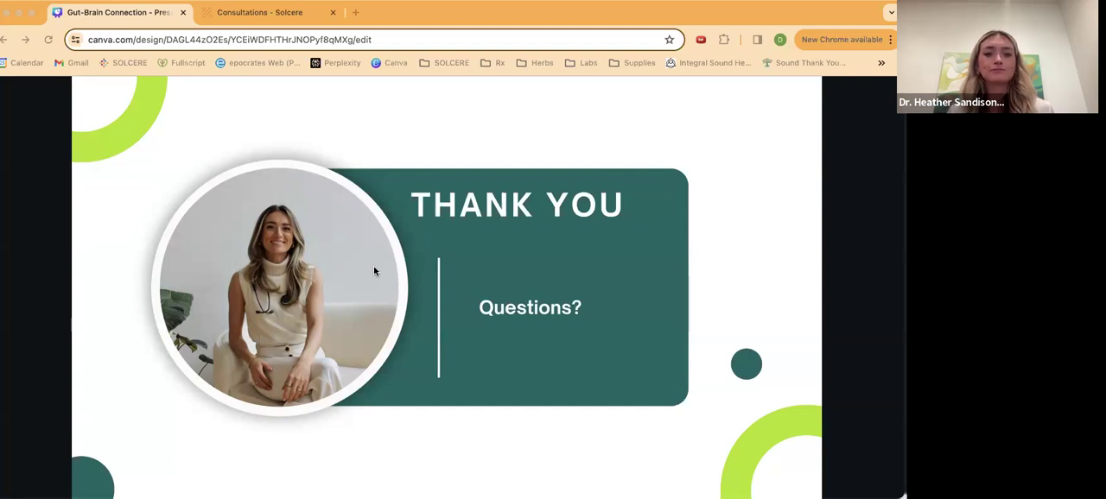
mouse_move(525, 38)
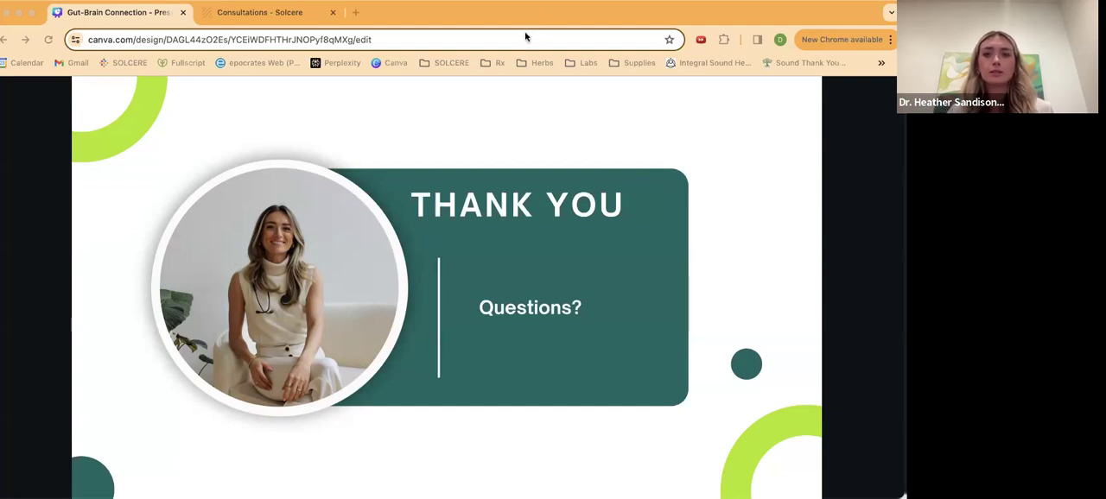
mouse_move(434, 48)
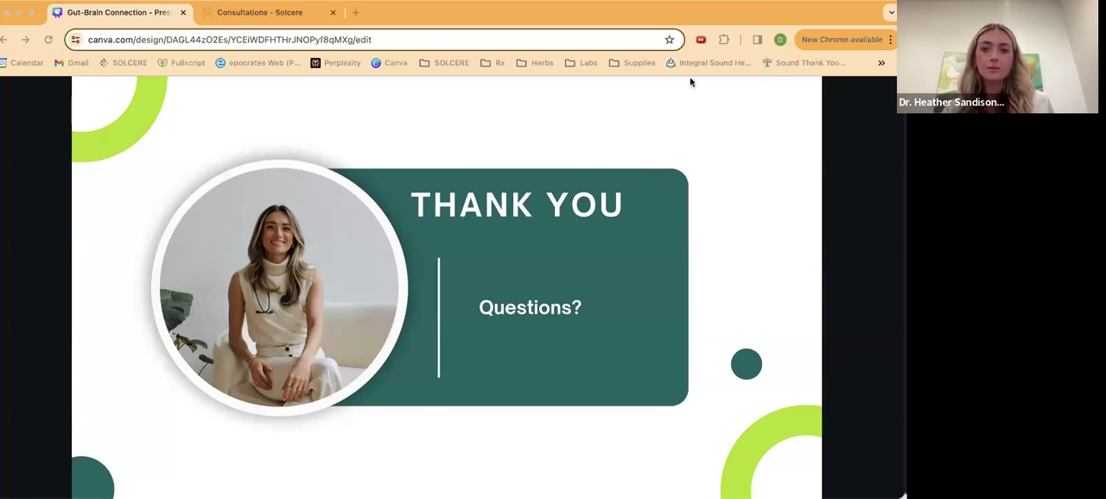
mouse_move(684, 260)
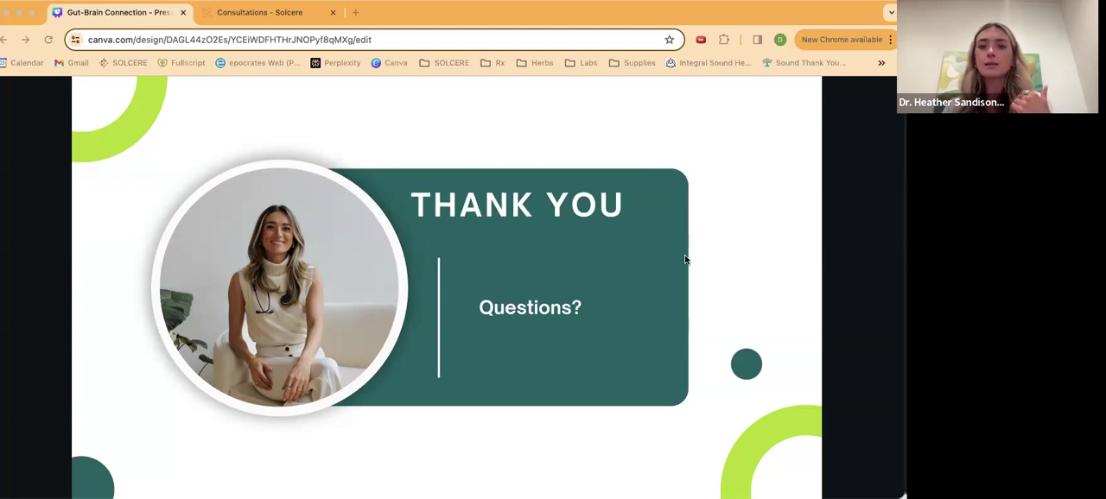
mouse_move(472, 135)
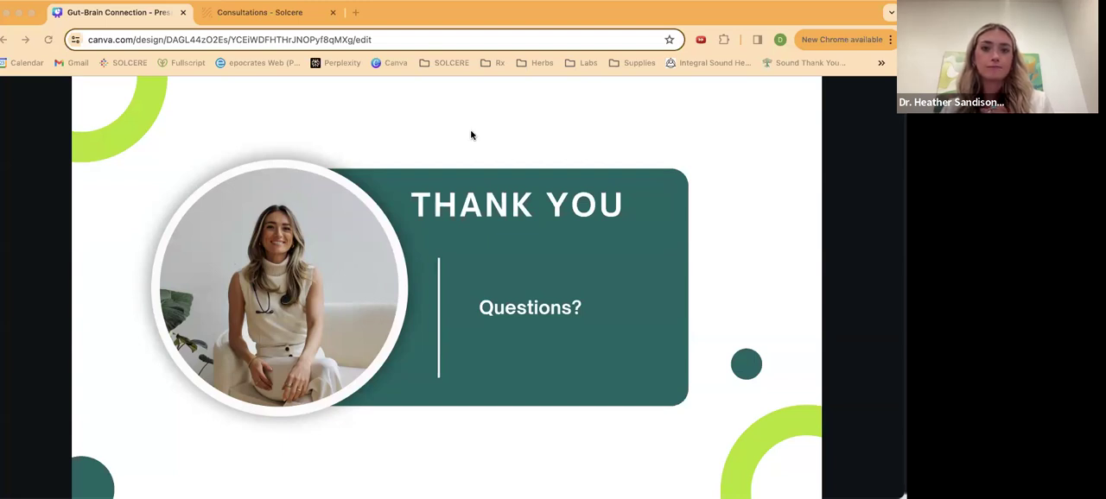
mouse_move(546, 204)
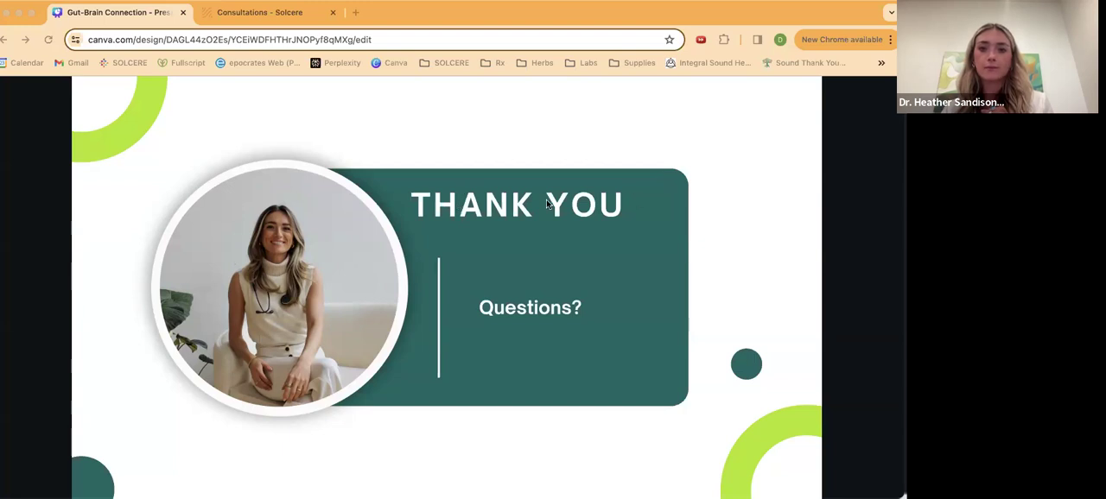
mouse_move(646, 199)
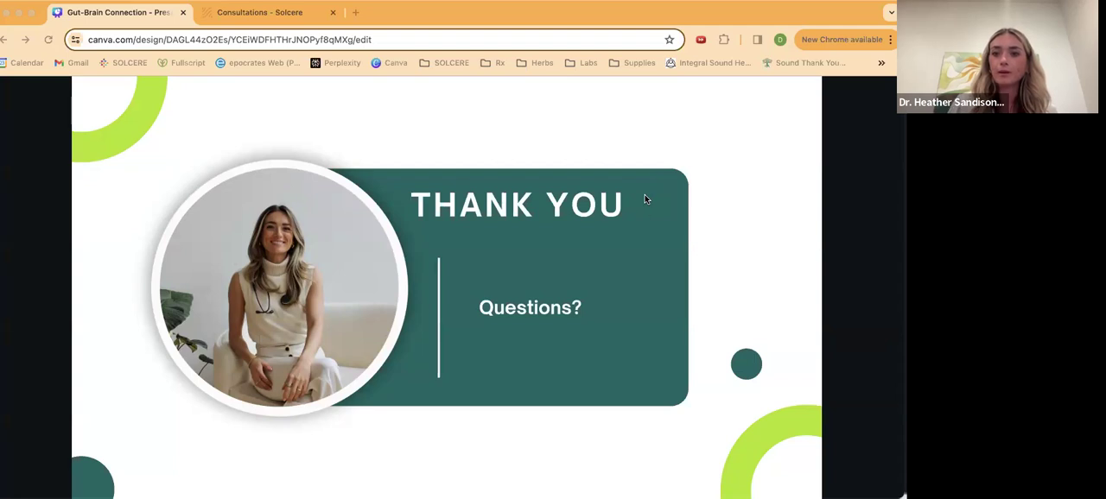
mouse_move(641, 311)
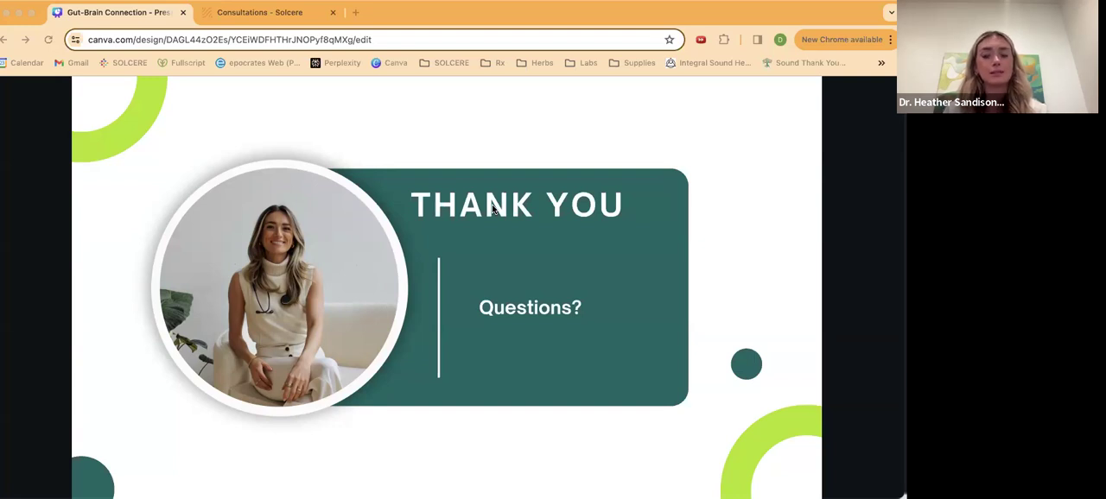
mouse_move(671, 352)
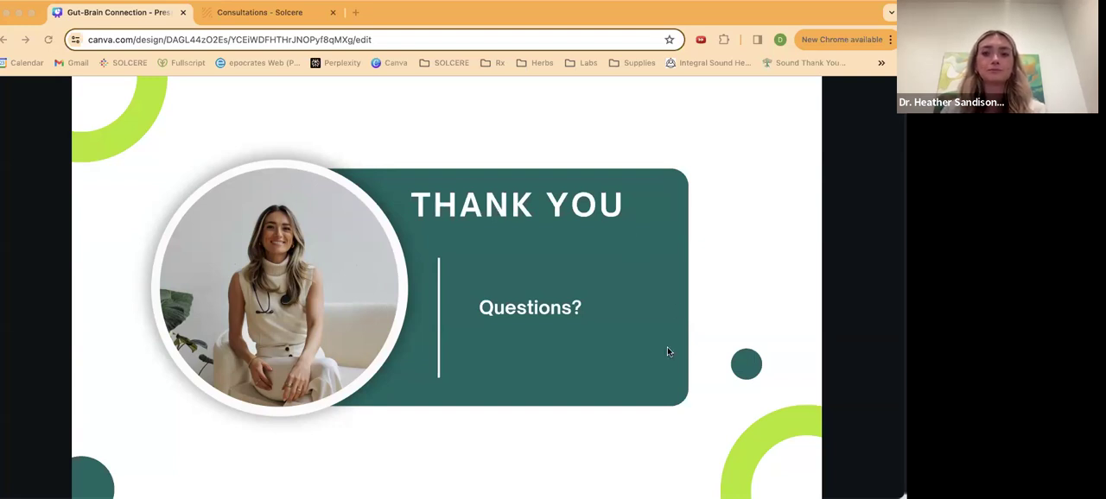
mouse_move(473, 161)
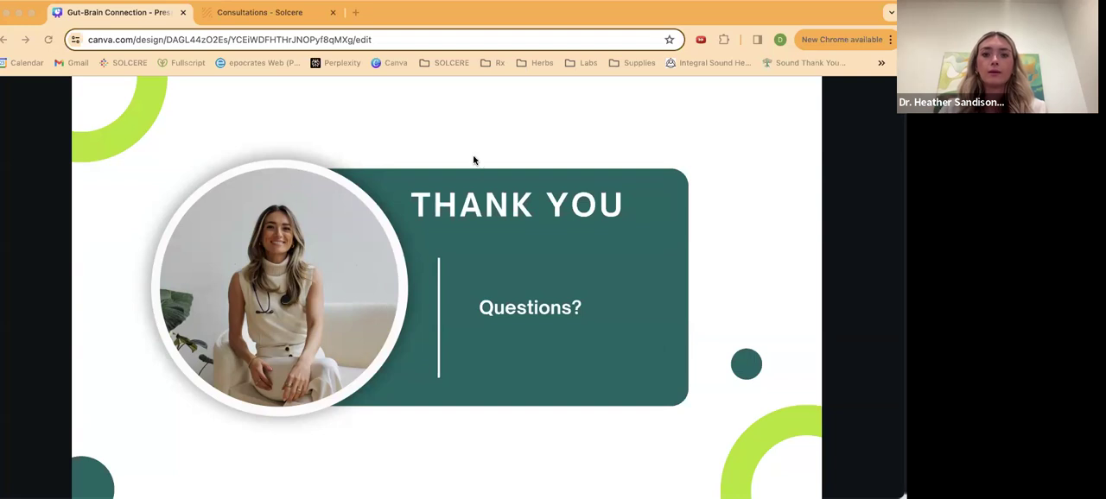
mouse_move(608, 253)
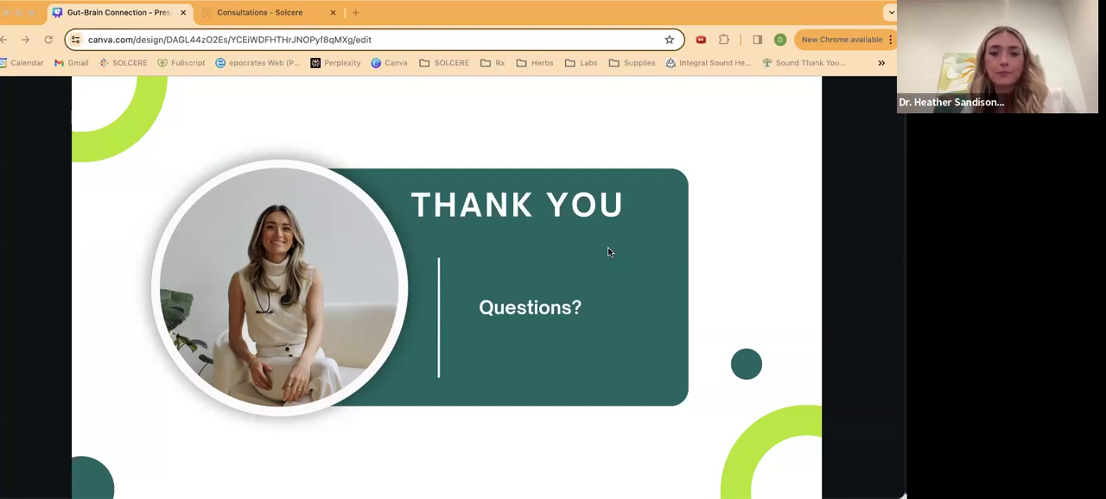
mouse_move(641, 296)
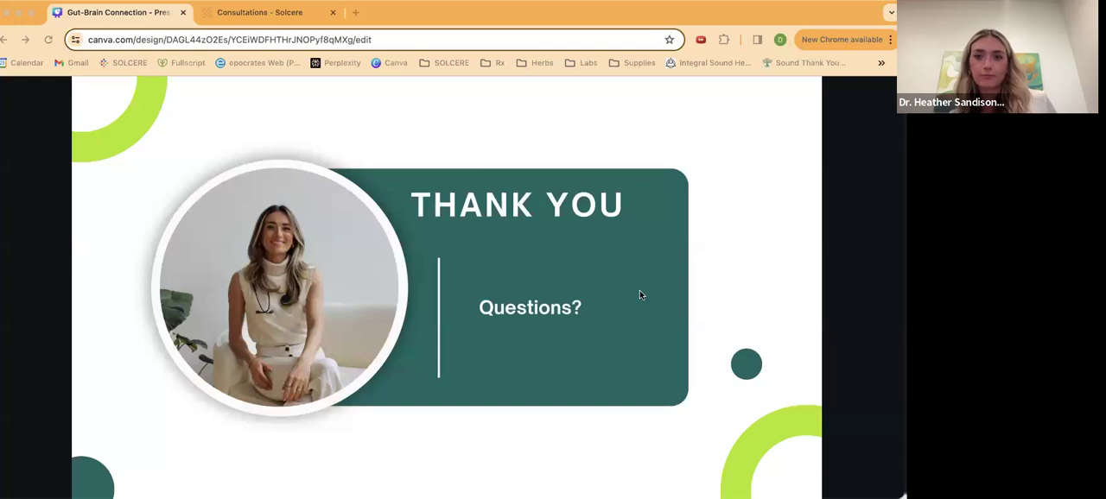
mouse_move(456, 182)
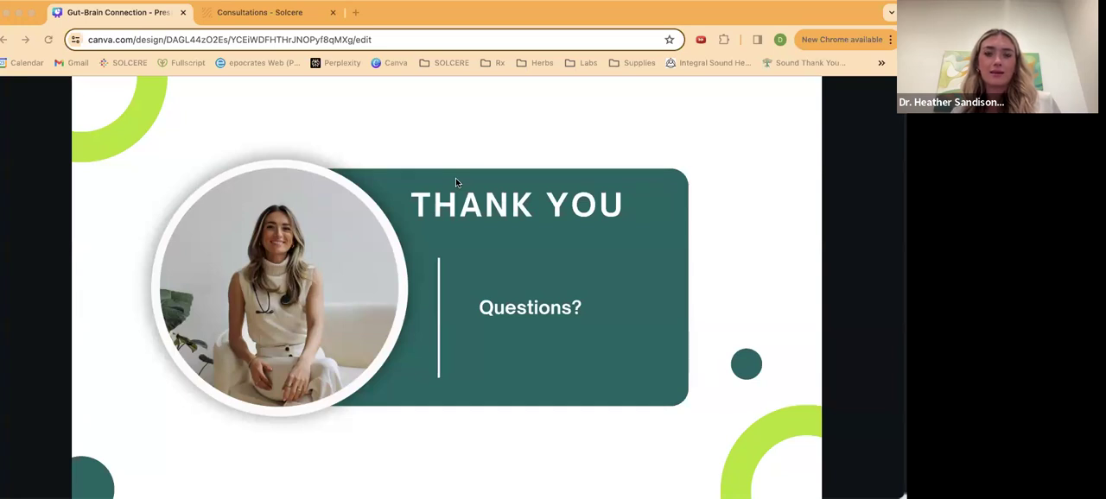
mouse_move(448, 149)
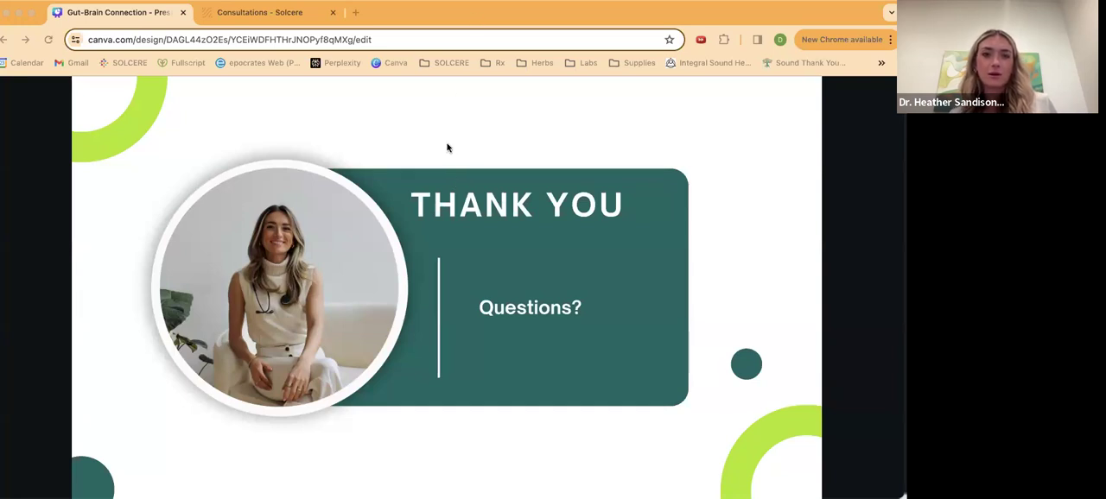
mouse_move(418, 185)
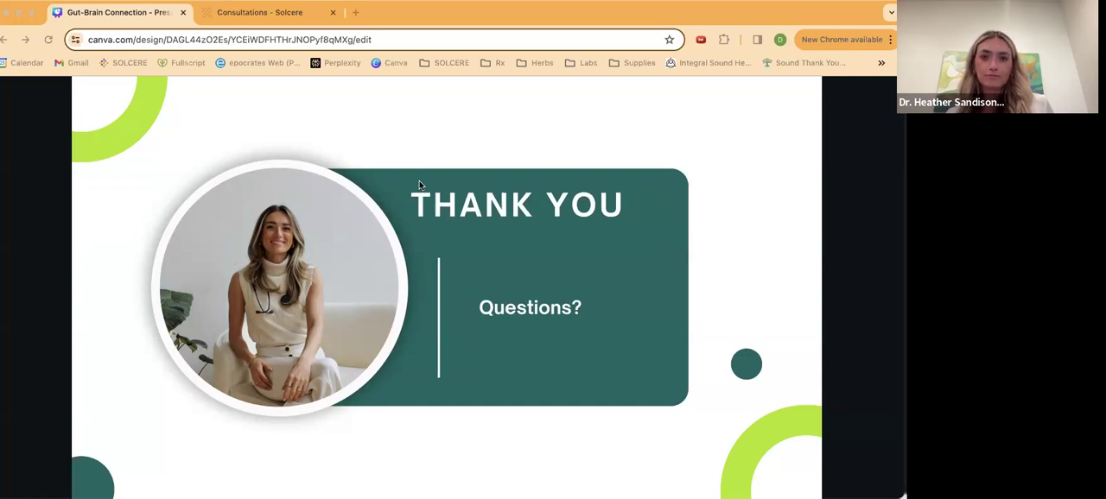
mouse_move(486, 207)
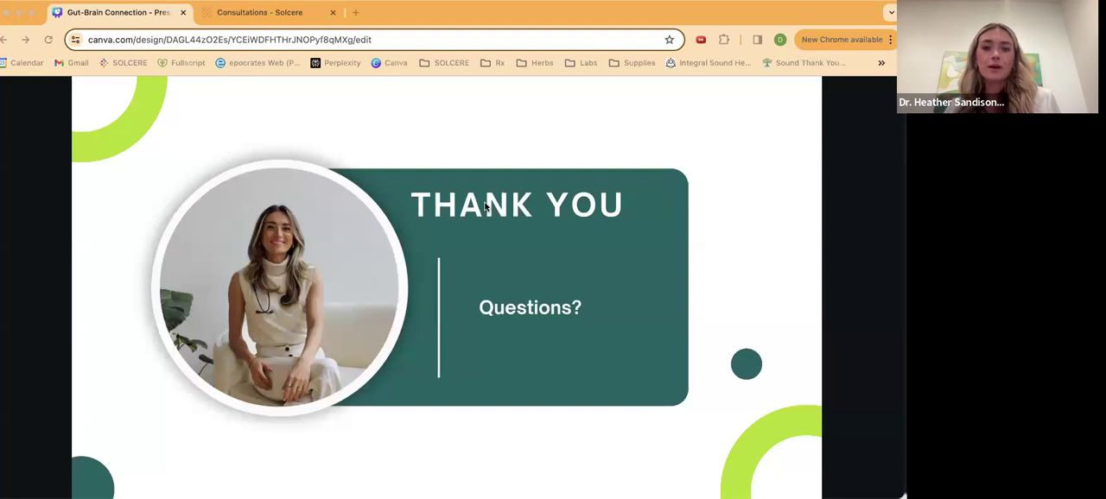
mouse_move(660, 214)
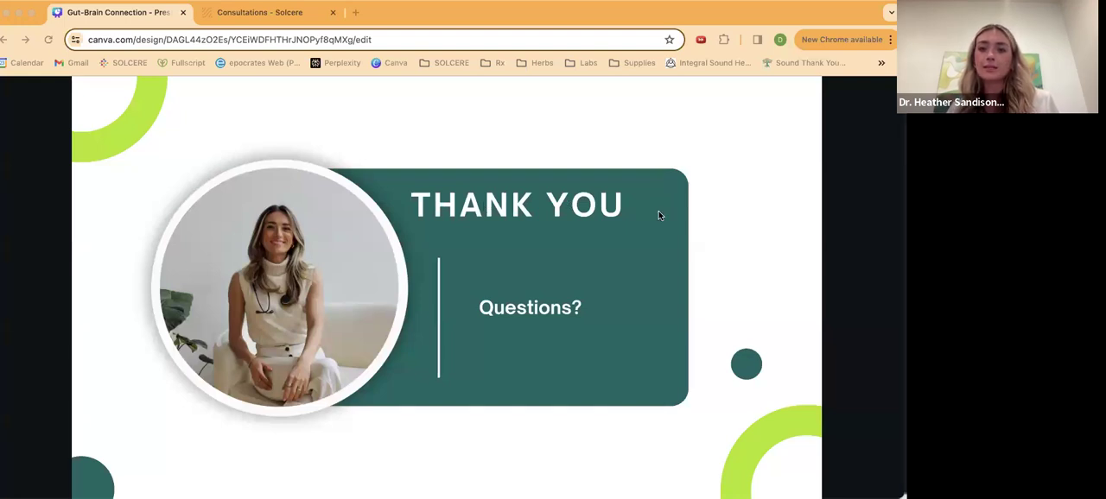
mouse_move(432, 204)
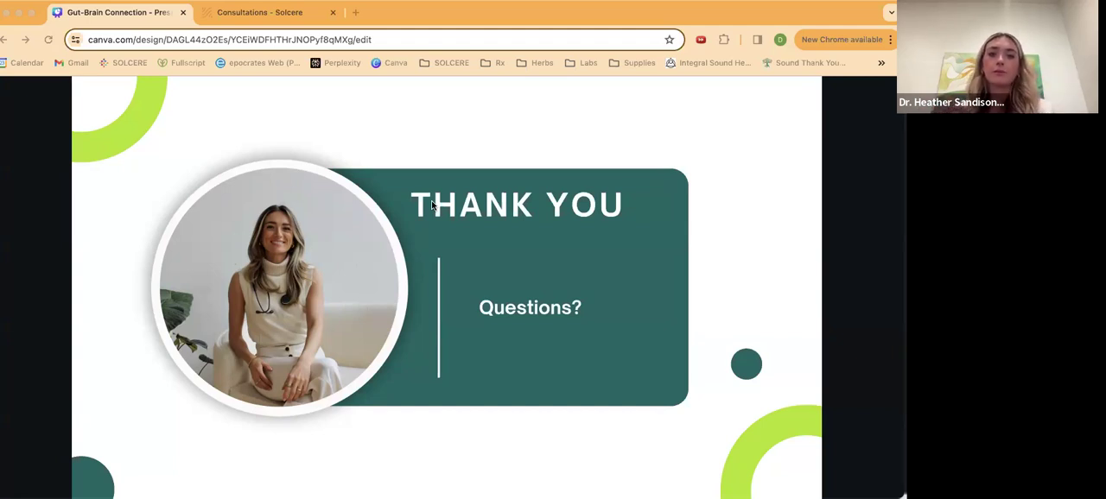
mouse_move(613, 214)
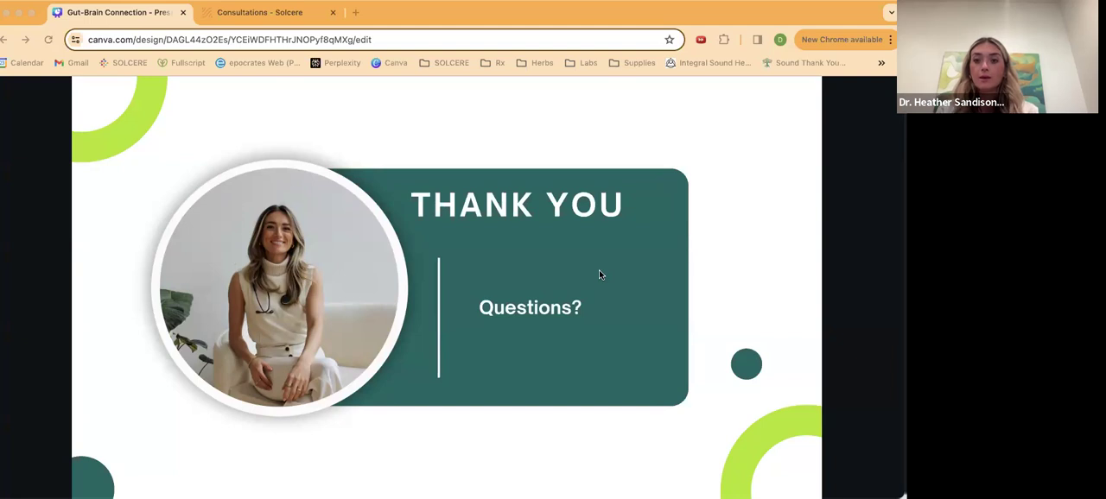
mouse_move(598, 346)
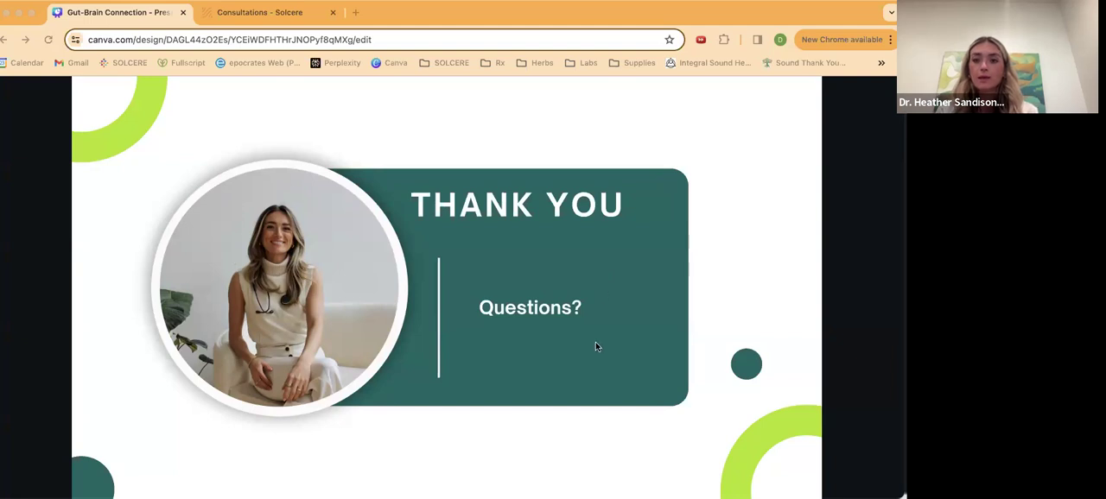
mouse_move(613, 273)
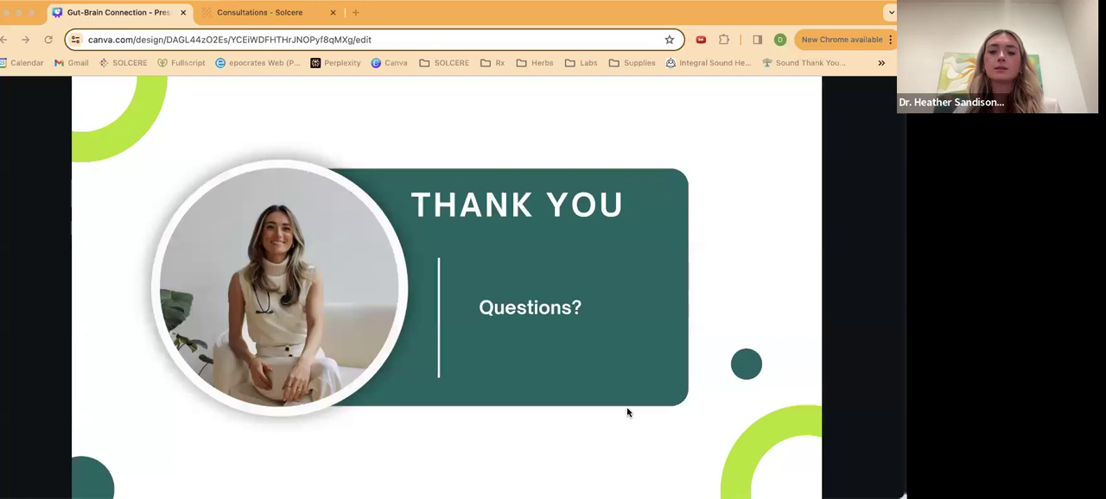
mouse_move(723, 415)
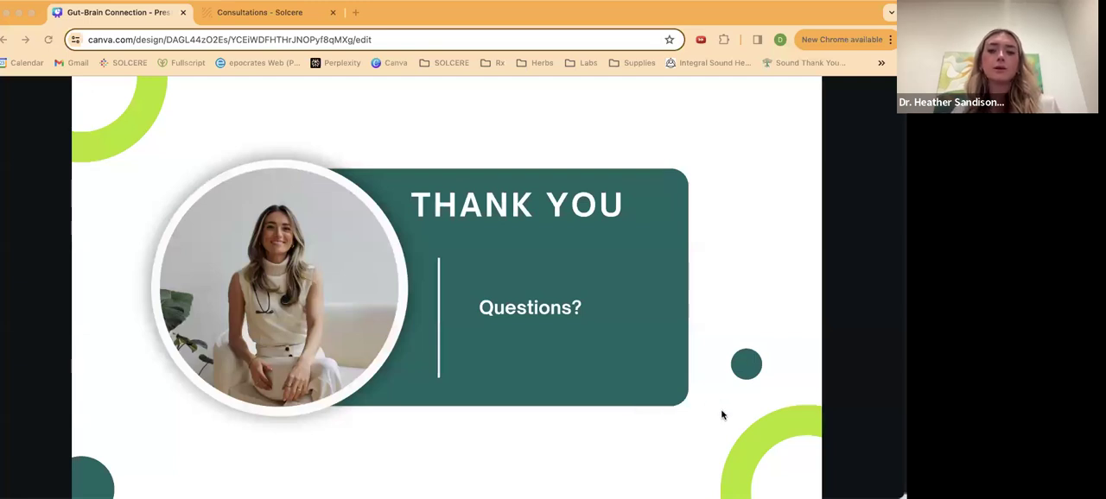
mouse_move(715, 275)
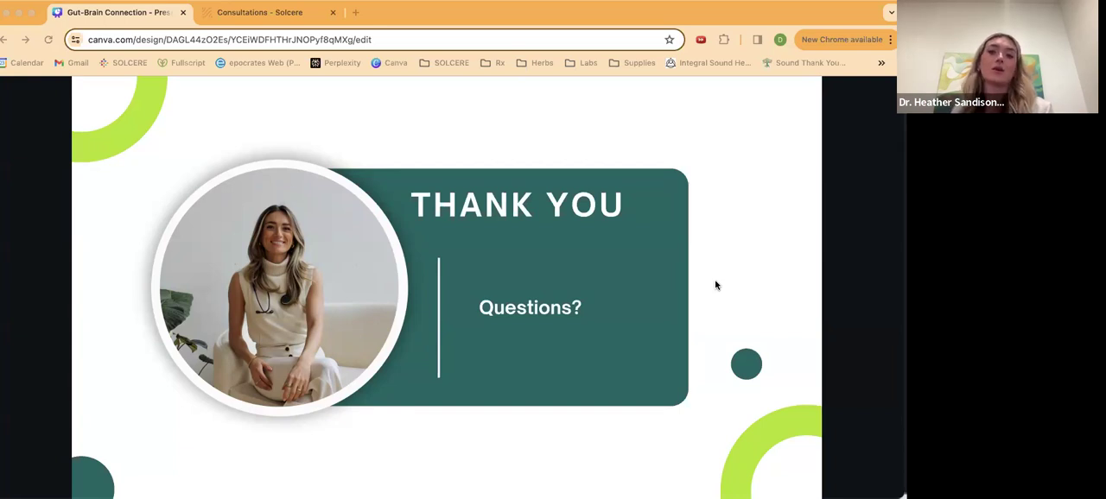
mouse_move(709, 166)
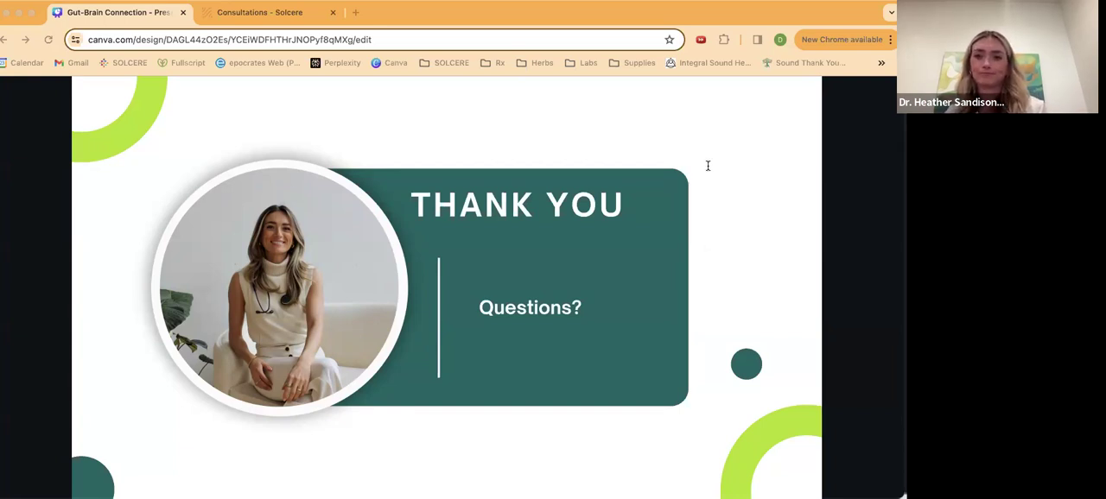
mouse_move(710, 317)
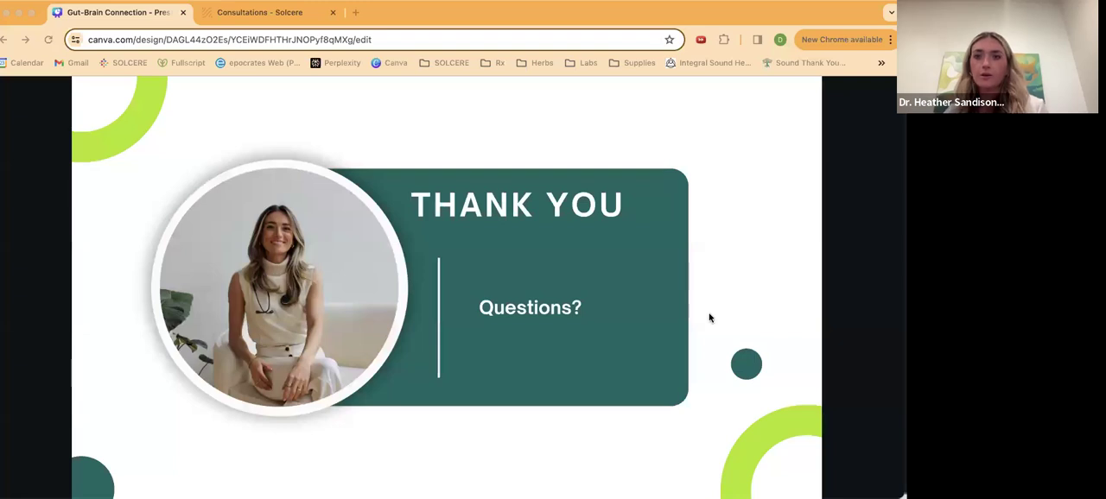
mouse_move(724, 248)
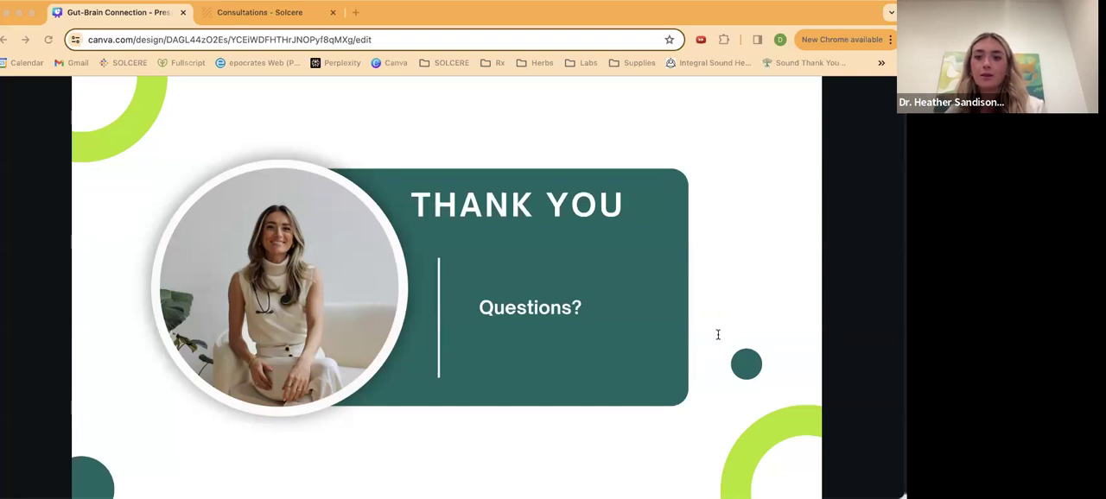
mouse_move(729, 244)
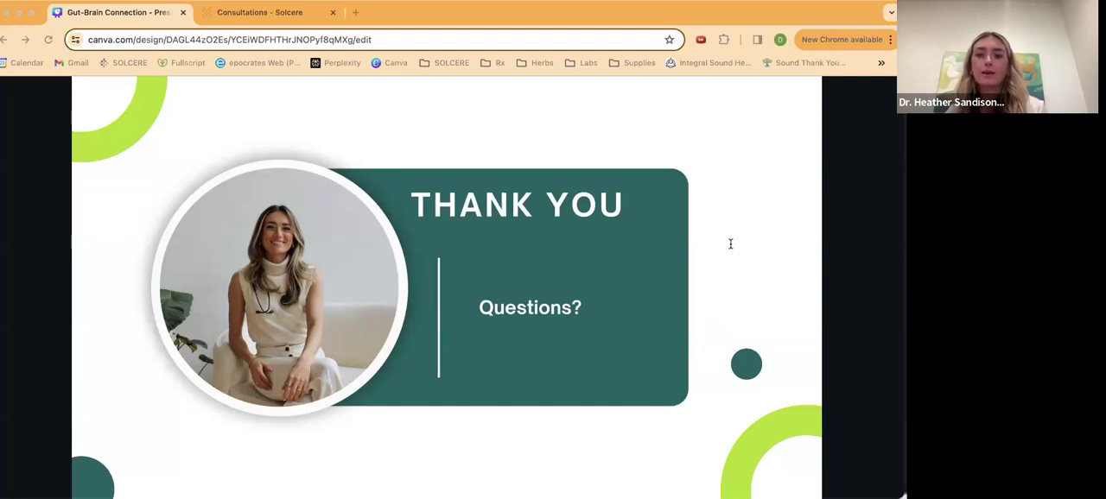
mouse_move(710, 370)
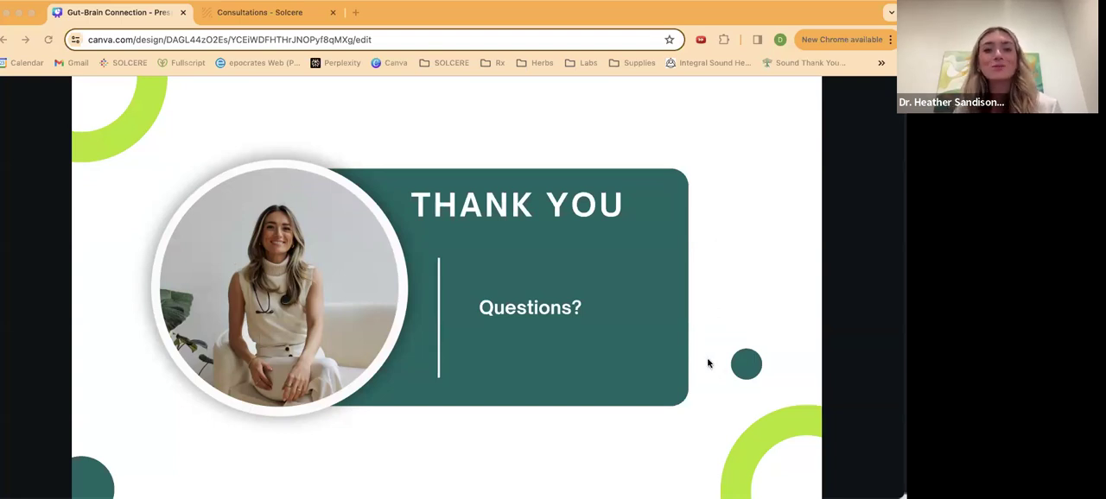
mouse_move(494, 154)
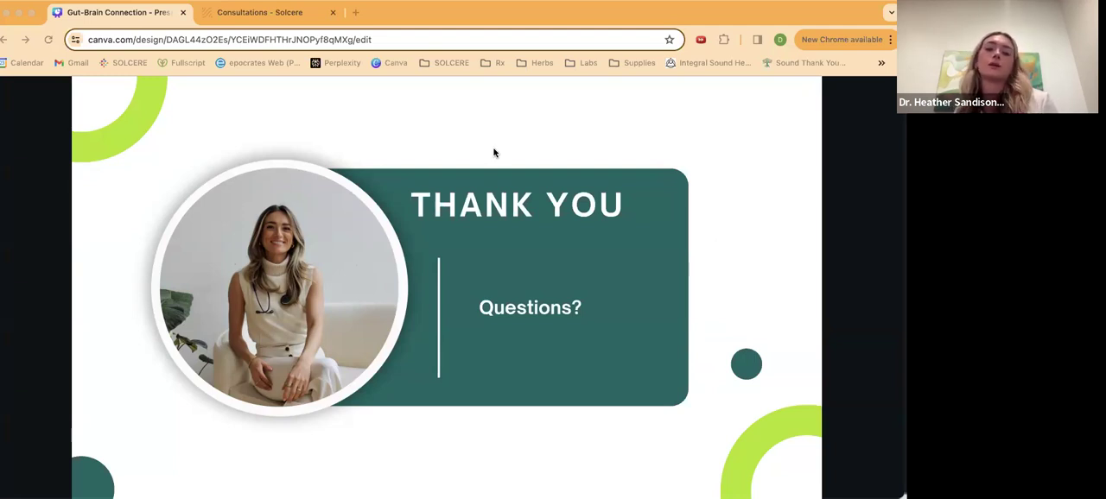
mouse_move(631, 315)
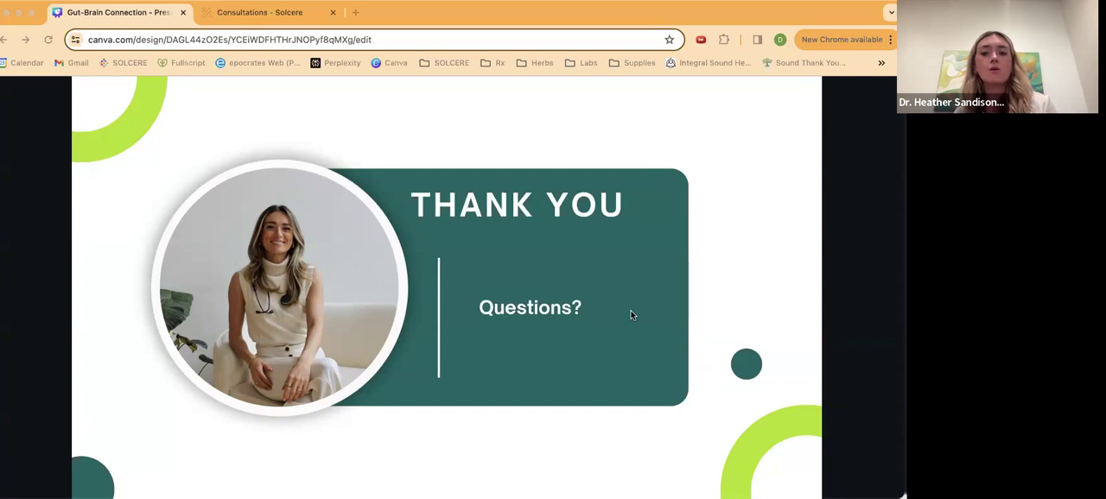
mouse_move(662, 321)
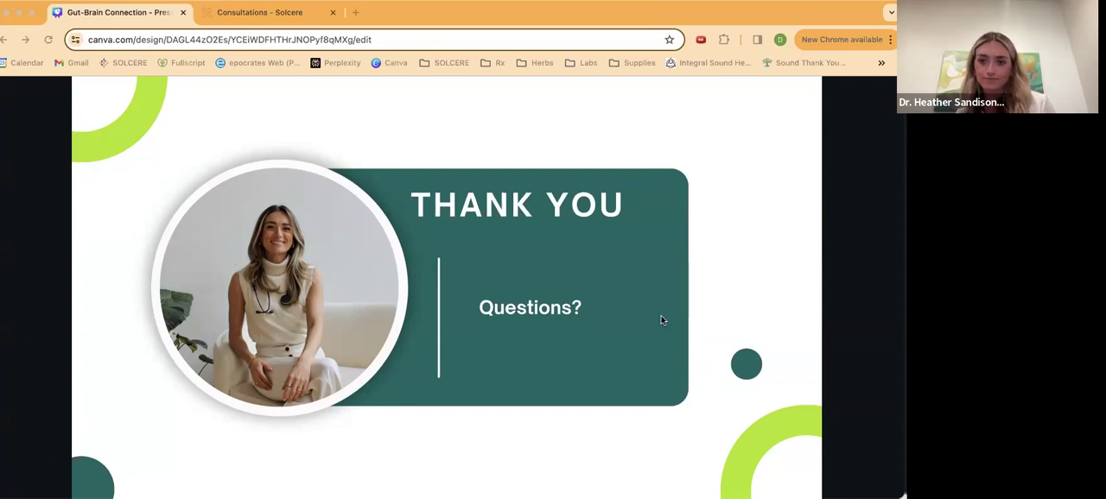
mouse_move(724, 342)
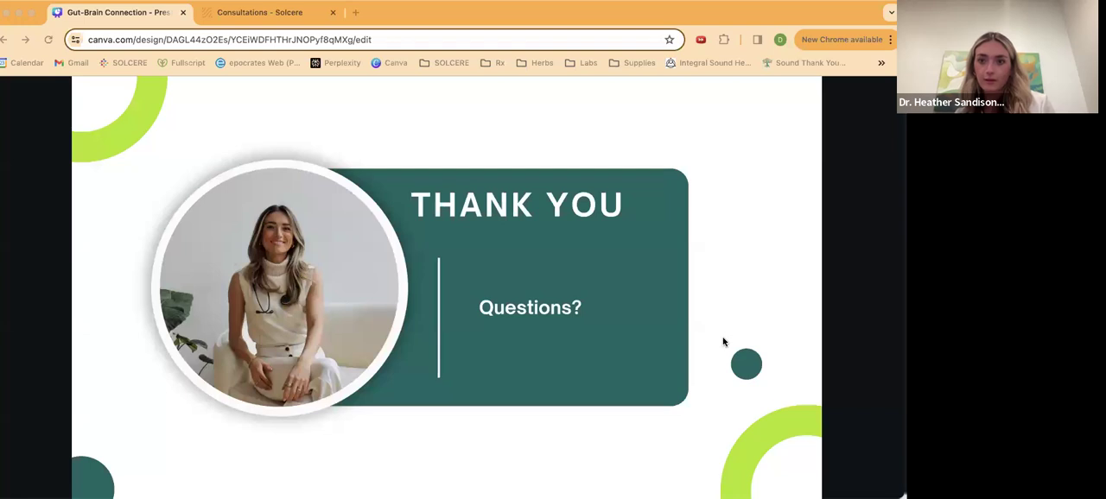
mouse_move(617, 384)
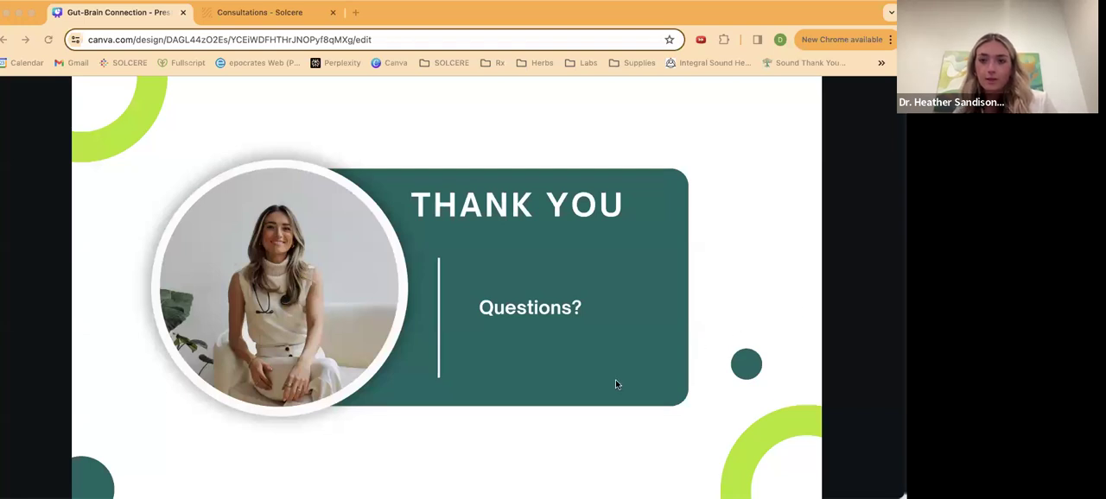
mouse_move(474, 129)
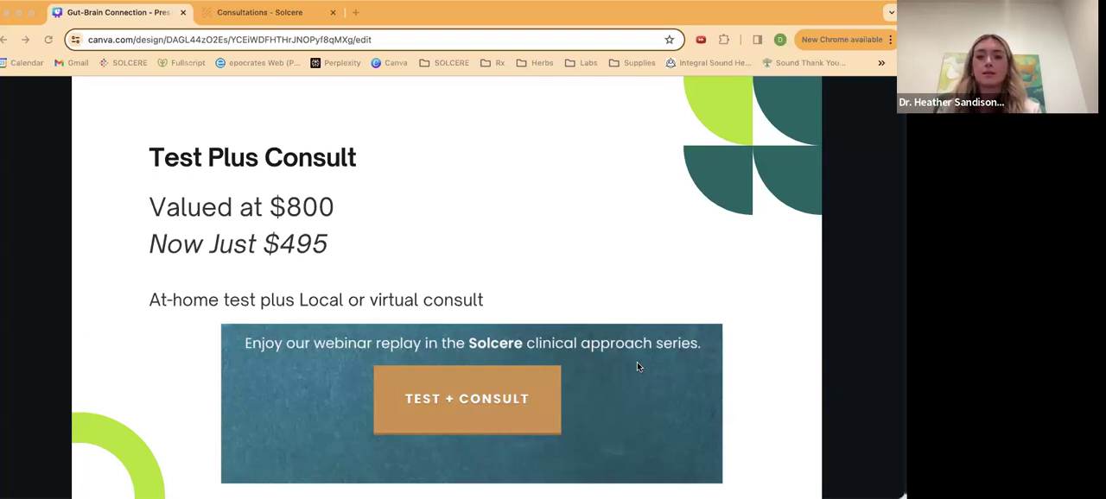
mouse_move(736, 180)
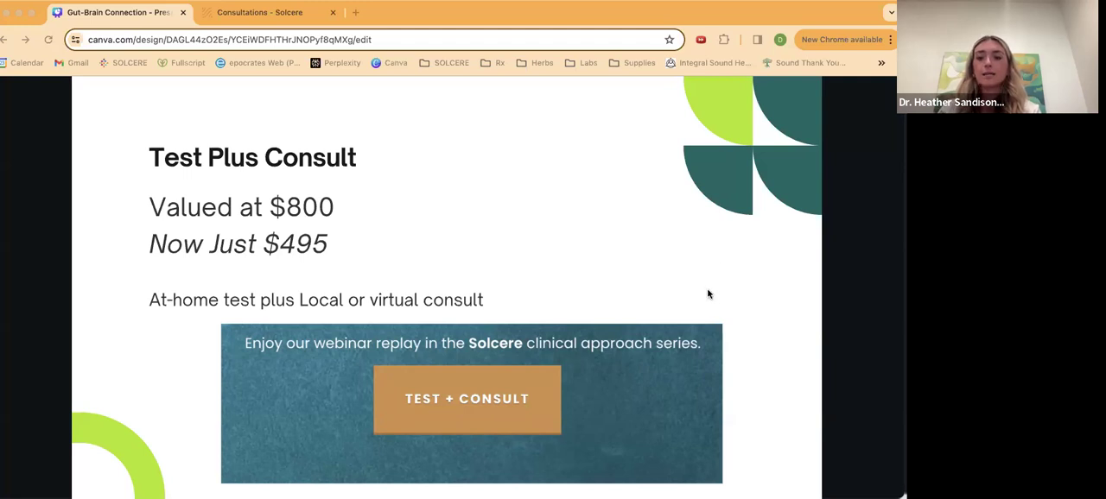
mouse_move(698, 357)
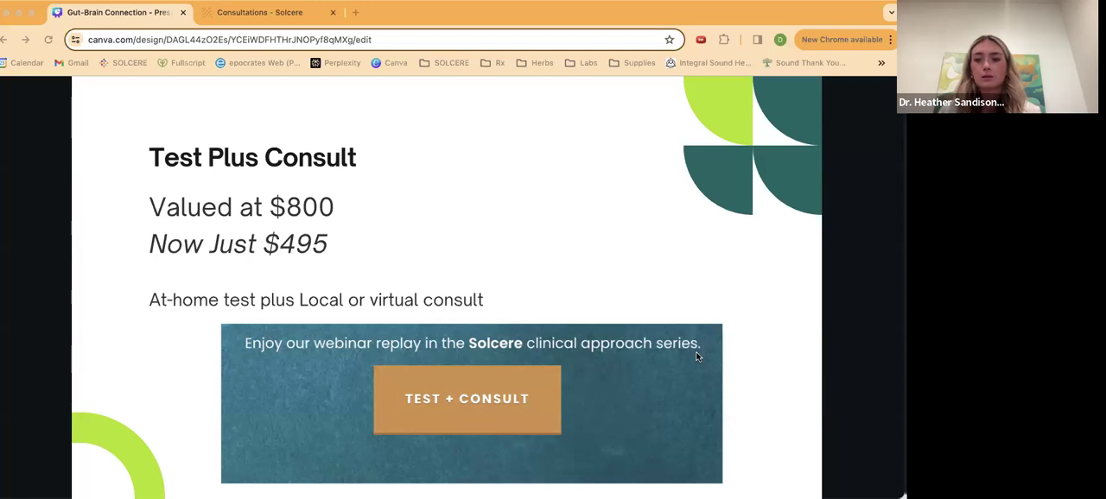
mouse_move(698, 411)
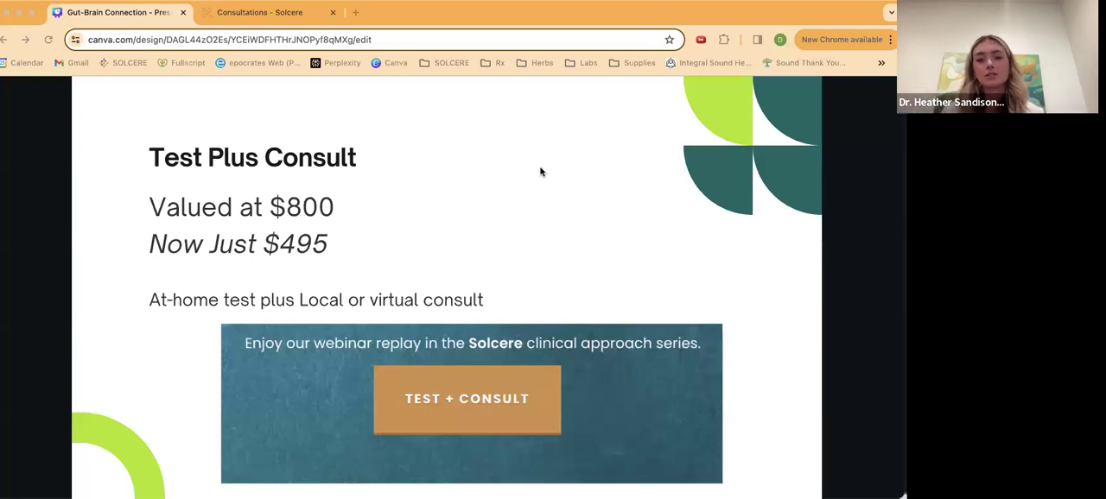
mouse_move(749, 59)
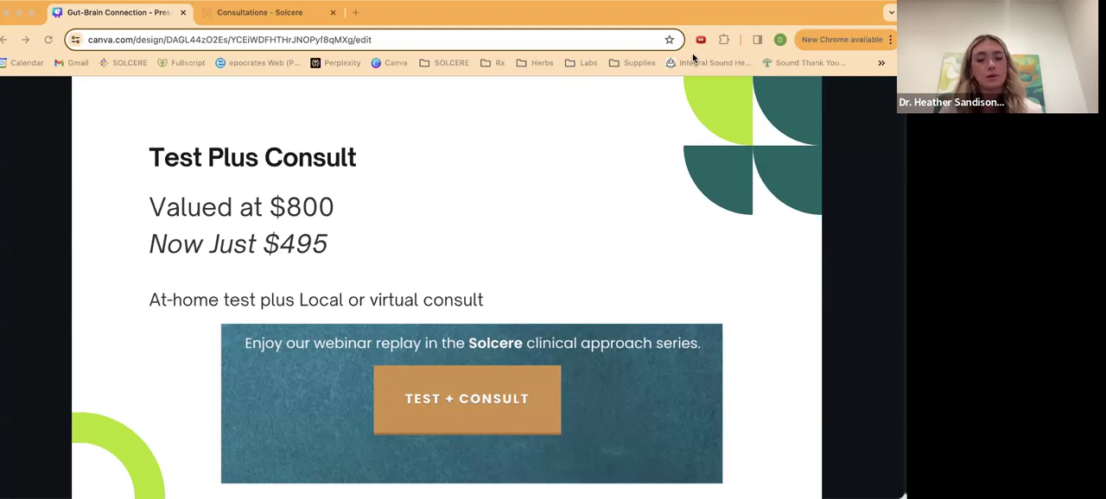
mouse_move(689, 156)
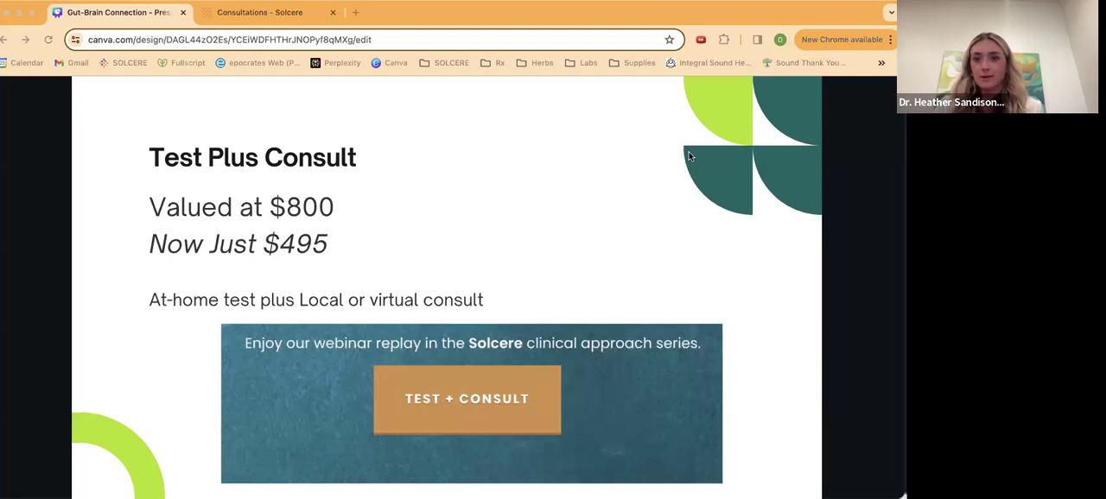
mouse_move(546, 38)
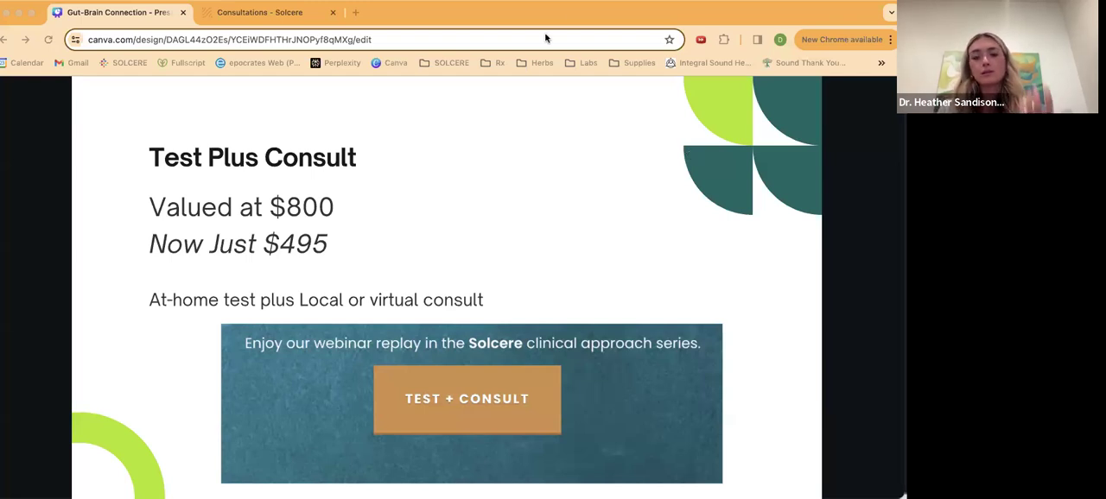